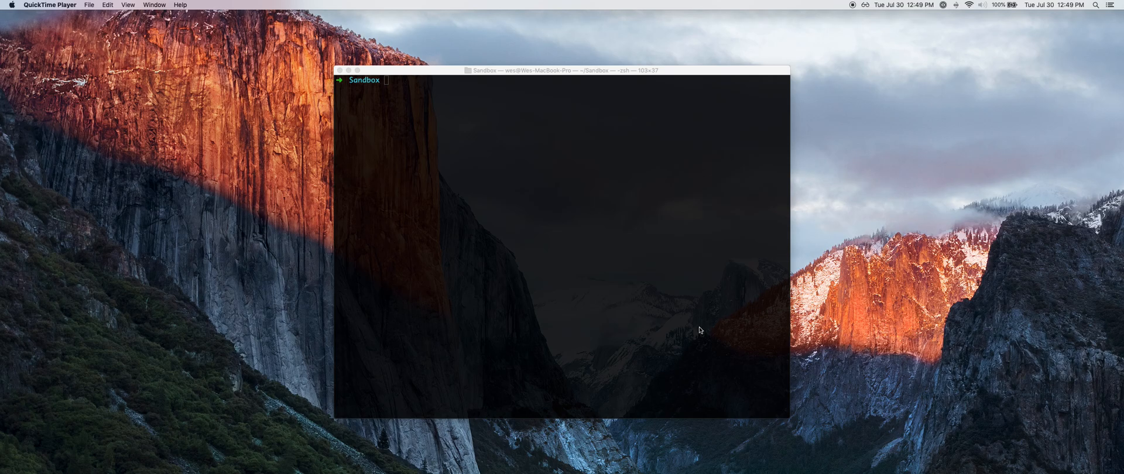
click(627, 113)
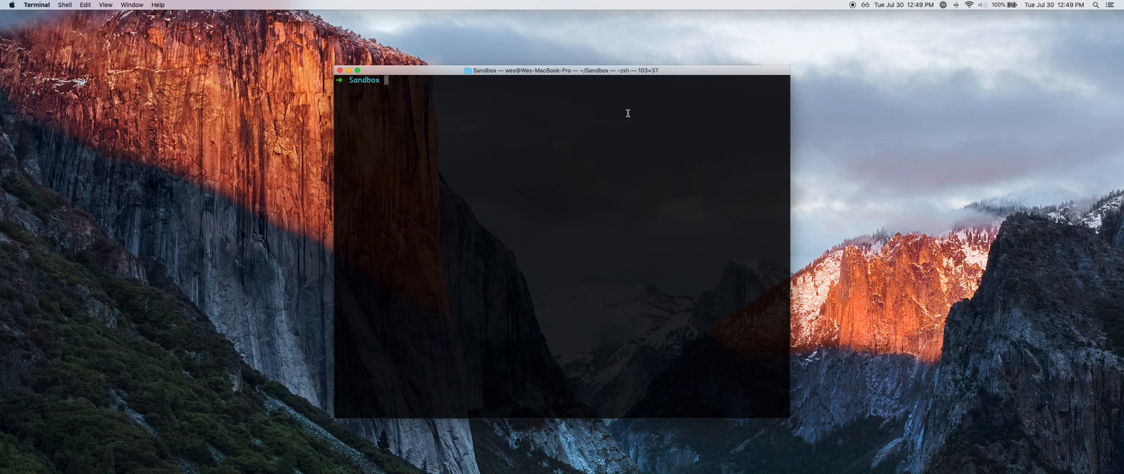
text(nest)
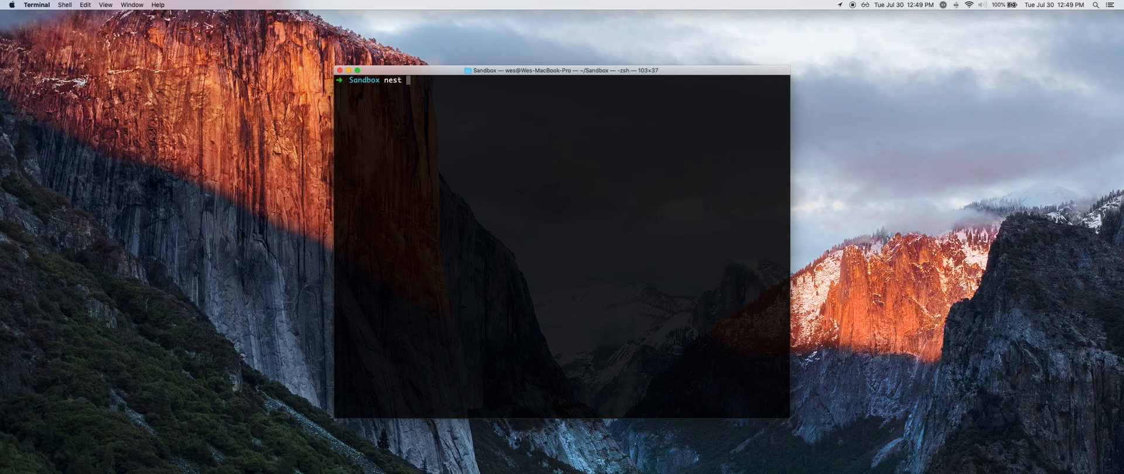
text(new)
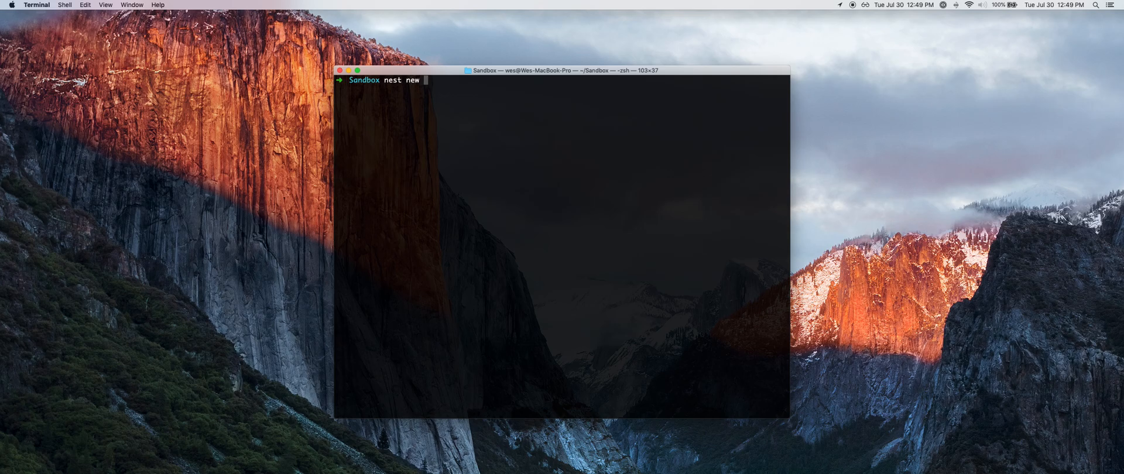
key(Return)
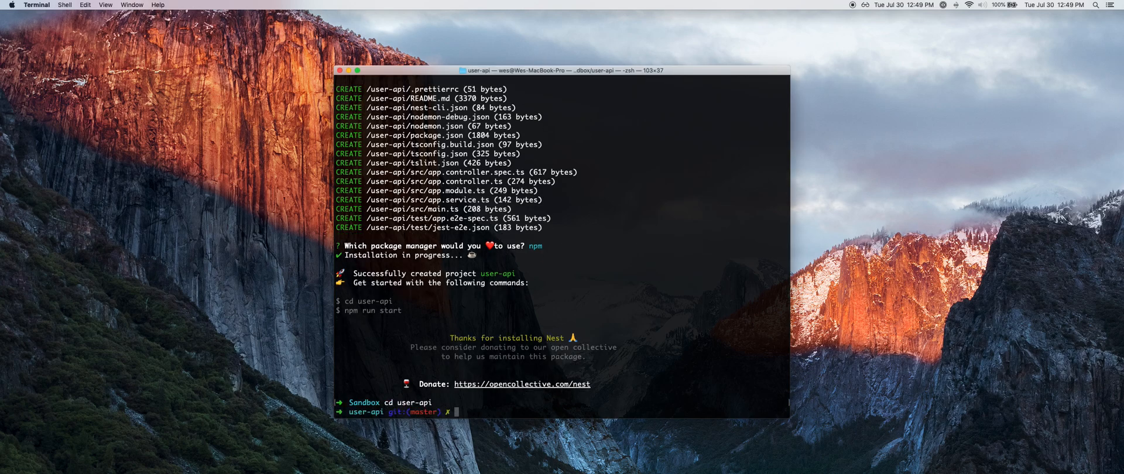
text(npm i --save @nestjs-addons/in-memory-db)
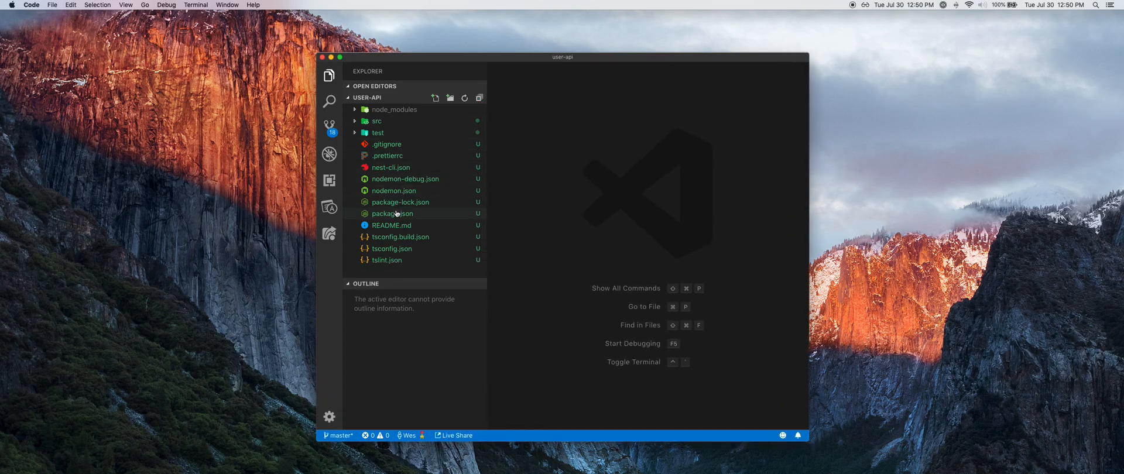
Step: Remove the AppService provider from app.module.ts and delete app.service.ts
click(377, 121)
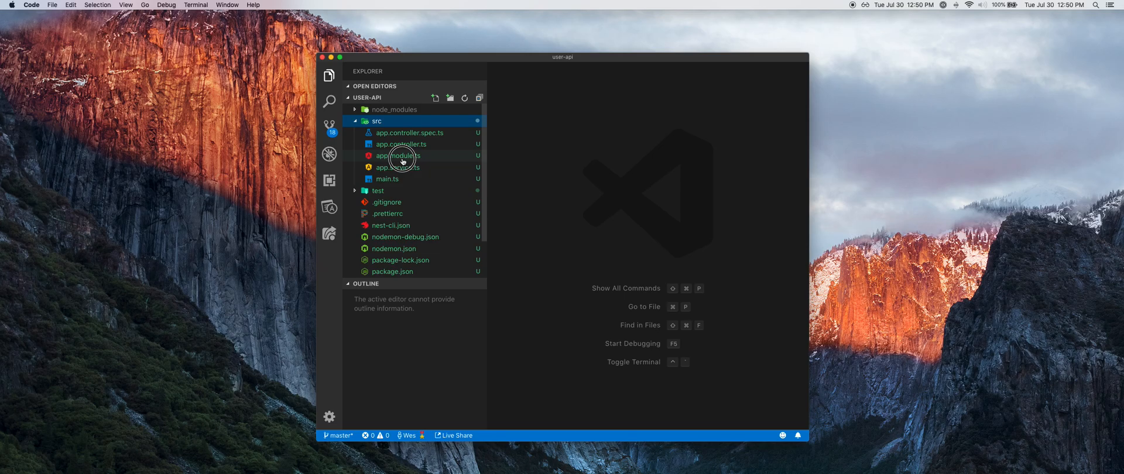
click(399, 155)
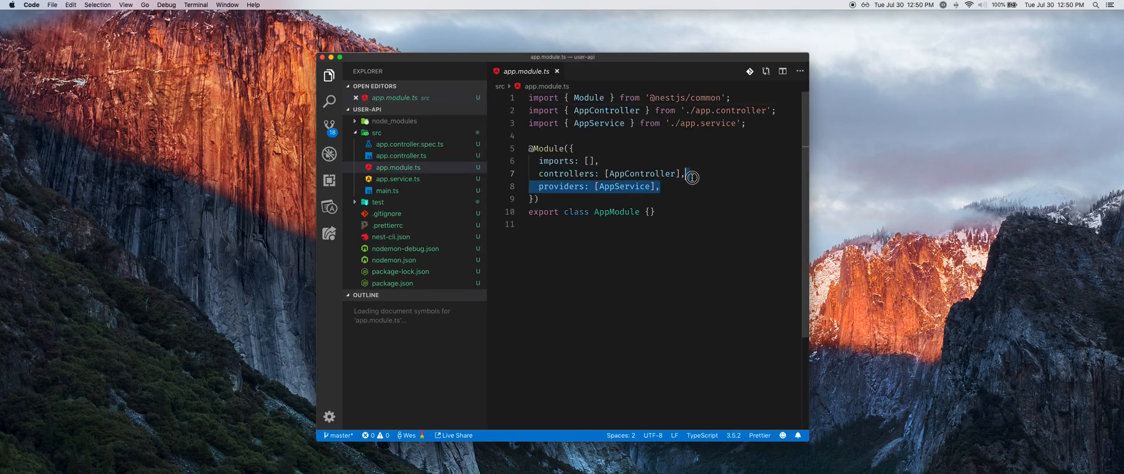
key(Backspace)
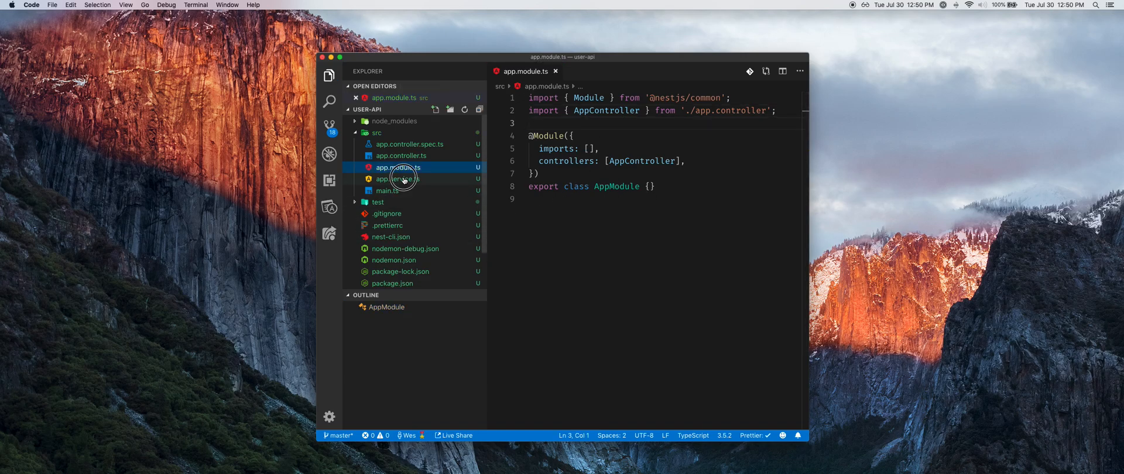
right_click(390, 190)
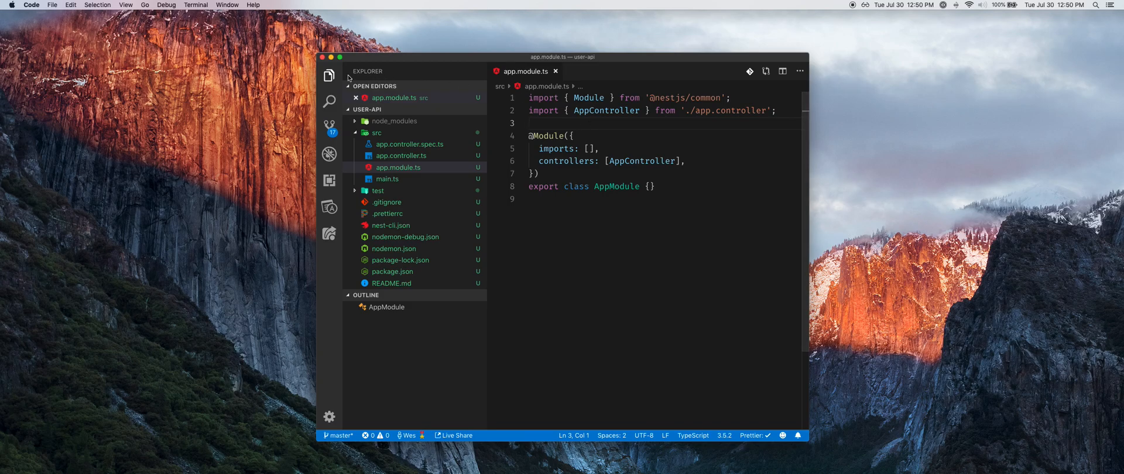
text(im)
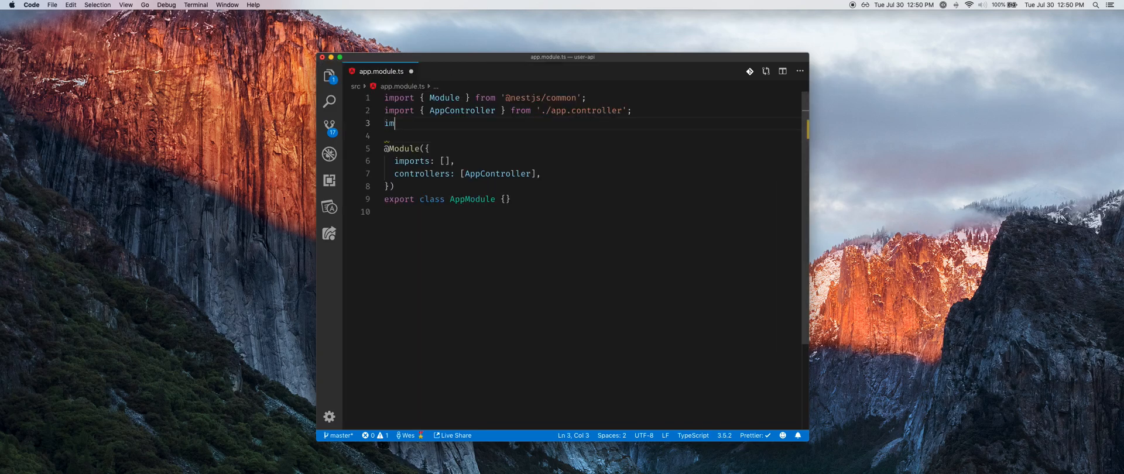
text(port {} from ')
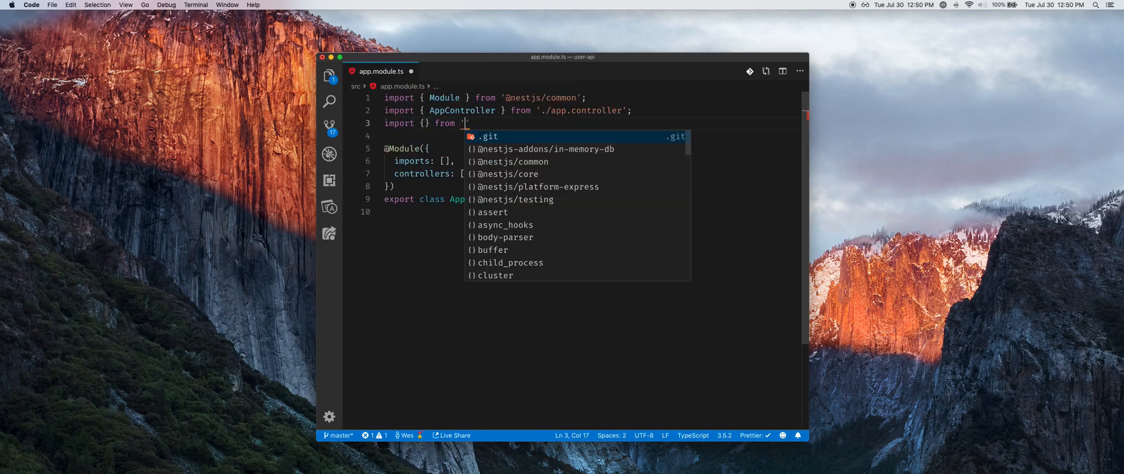
click(548, 149)
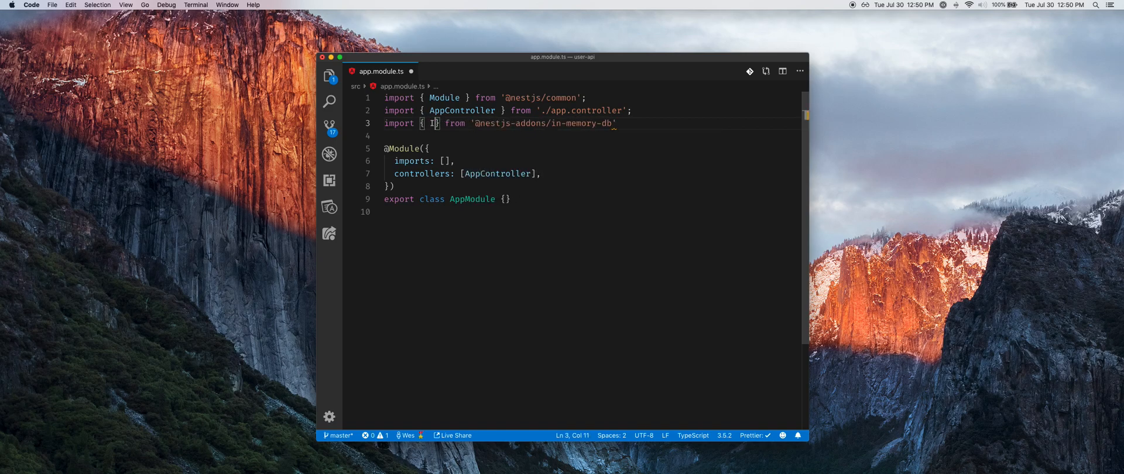
text(nMemoryDBModule)
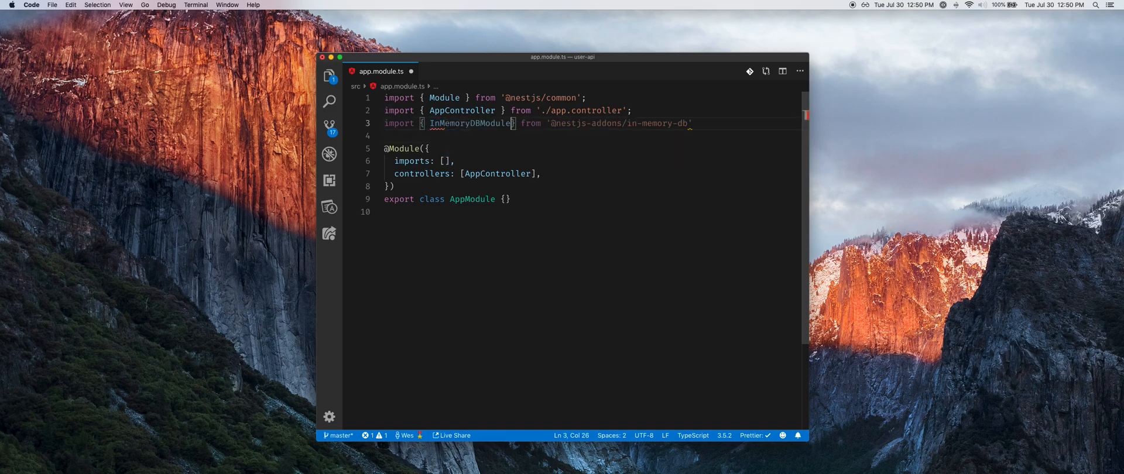
click(445, 161)
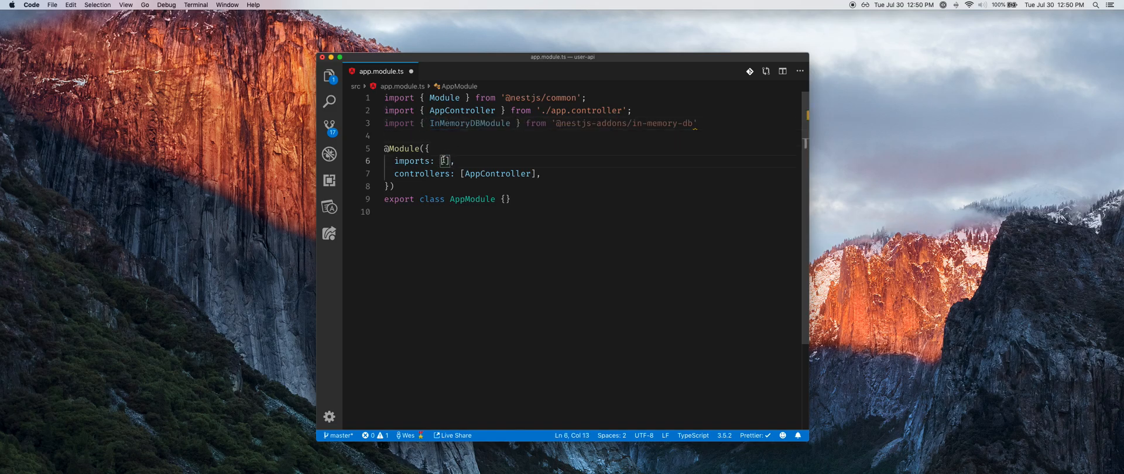
text(InMemoryDBModule)
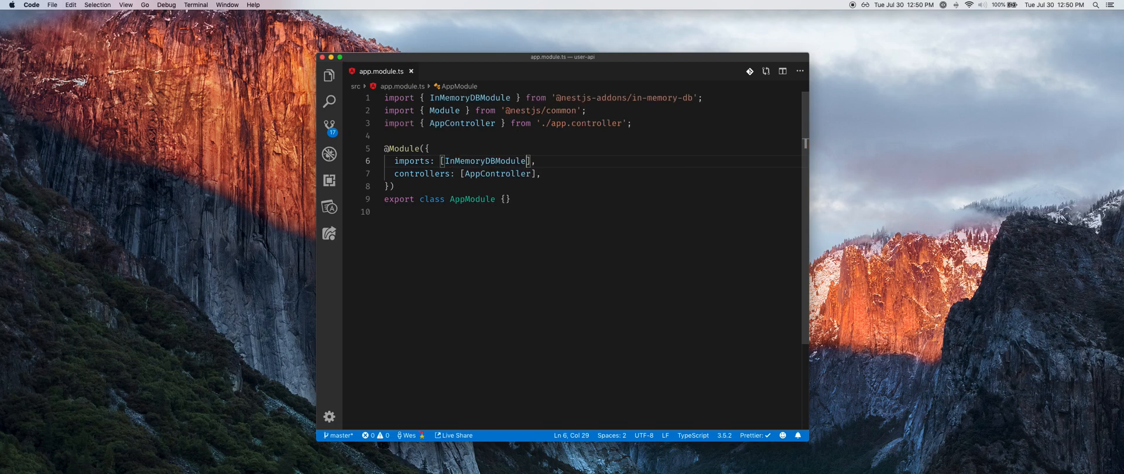
click(329, 75)
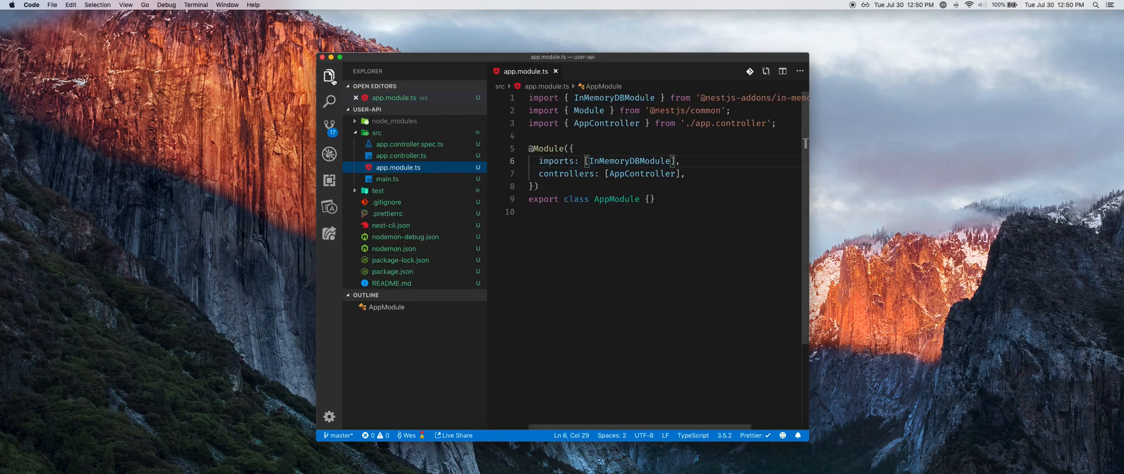
Step: Inject userService: InMemoryDBService<> into the app controller constructor in place of appService
click(400, 155)
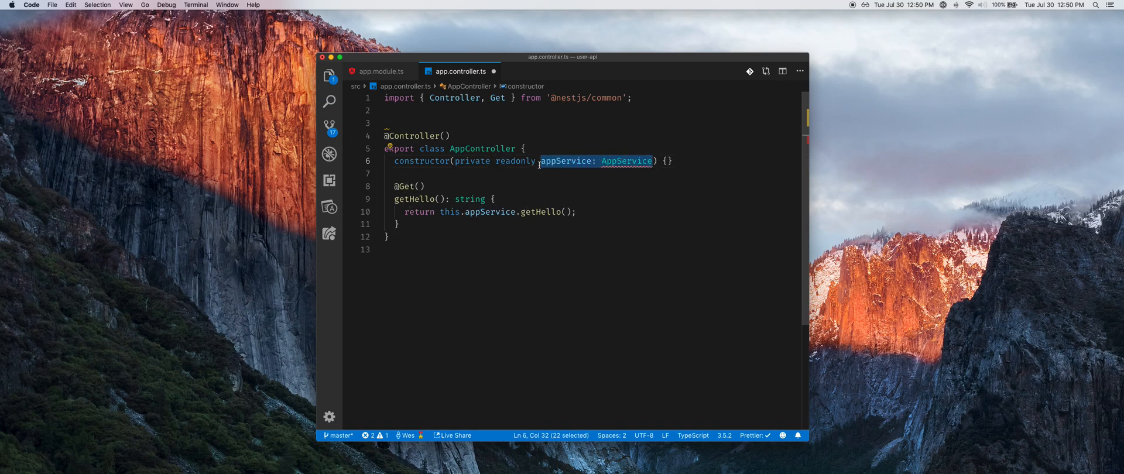
text(userService:)
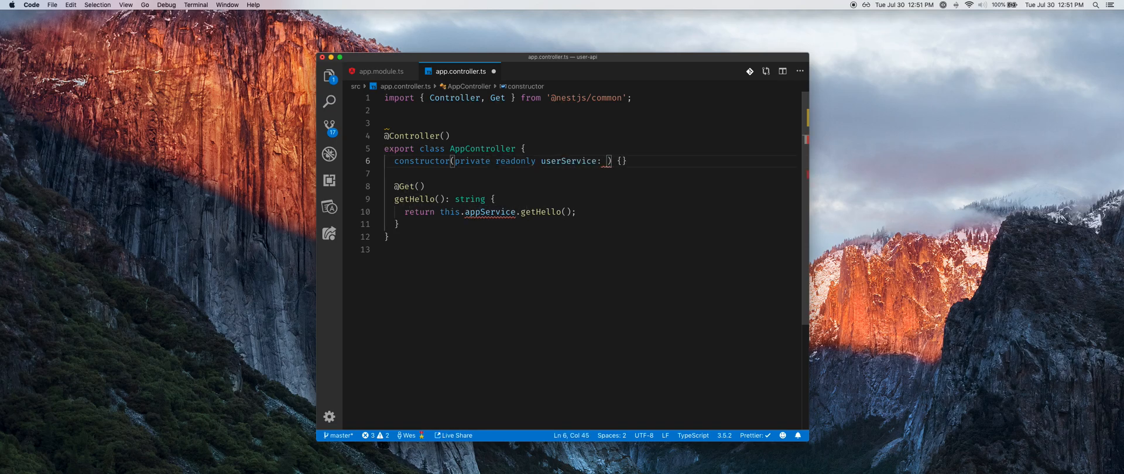
text(InMemoryDBService)
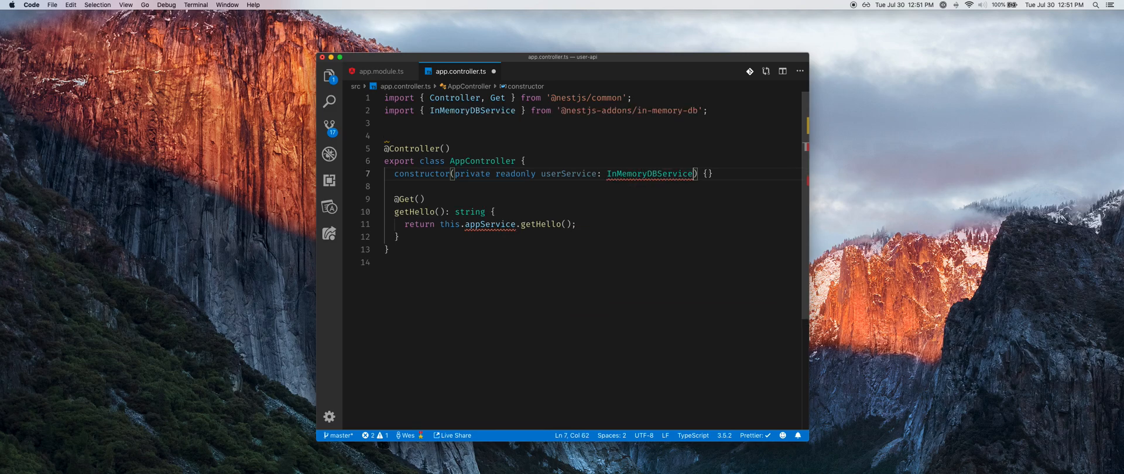
text(<>)
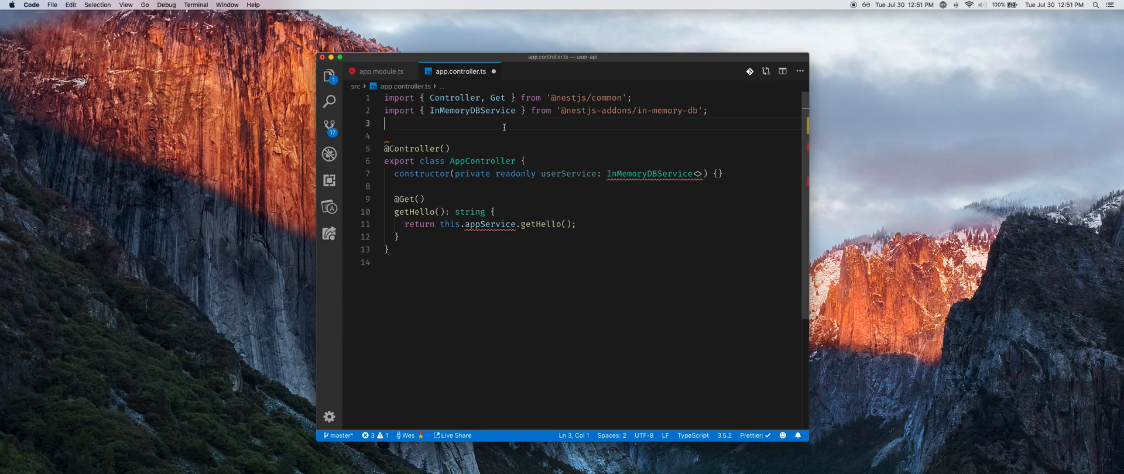
Step: Declare a UserEntity interface with firstName and lastName and type the service as InMemoryDBService<UserEntity>
text(int)
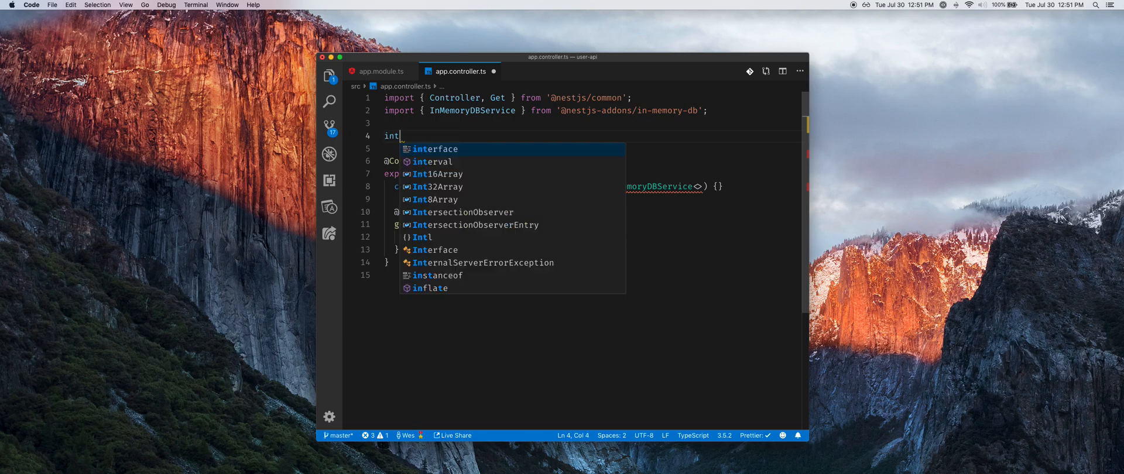
text(erface UserEntity extends InMemoryDBEntity {)
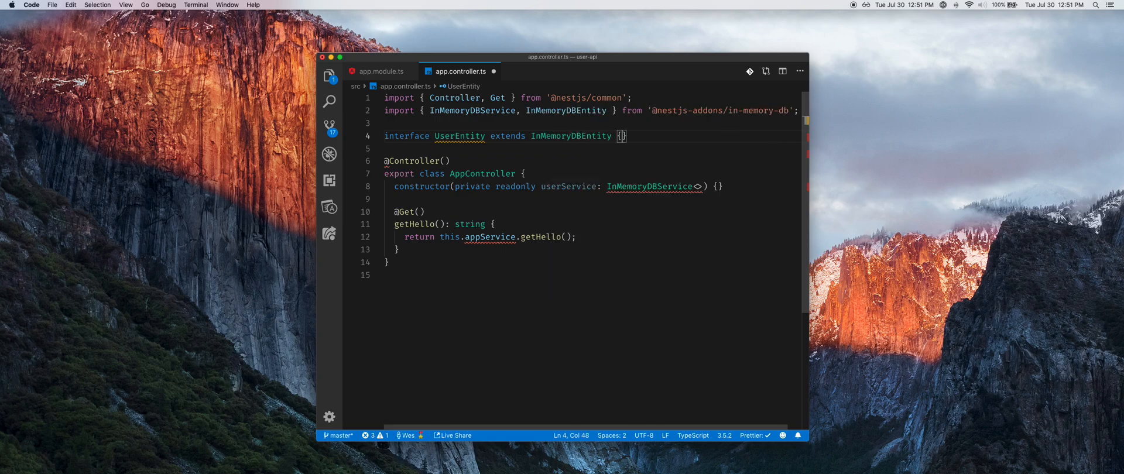
text(firstName: string;)
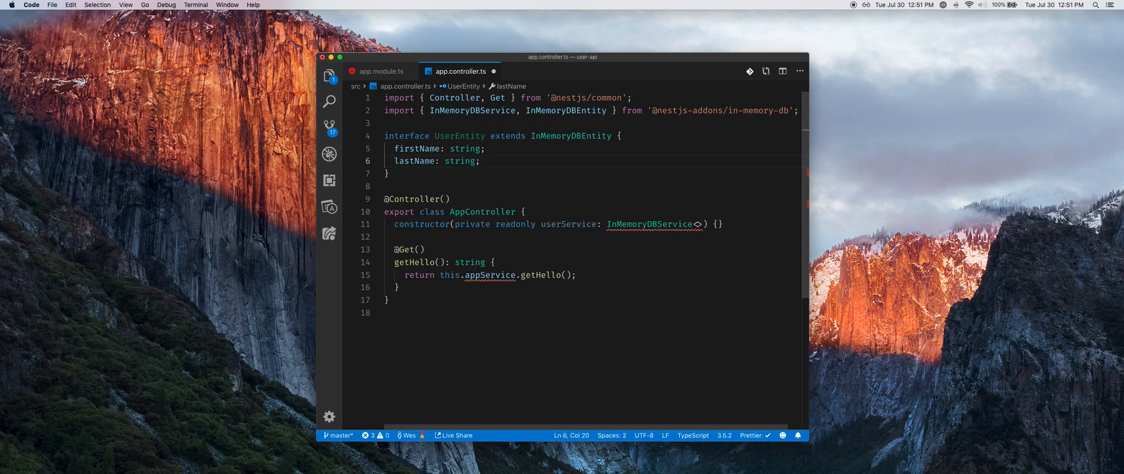
mouse_move(572, 136)
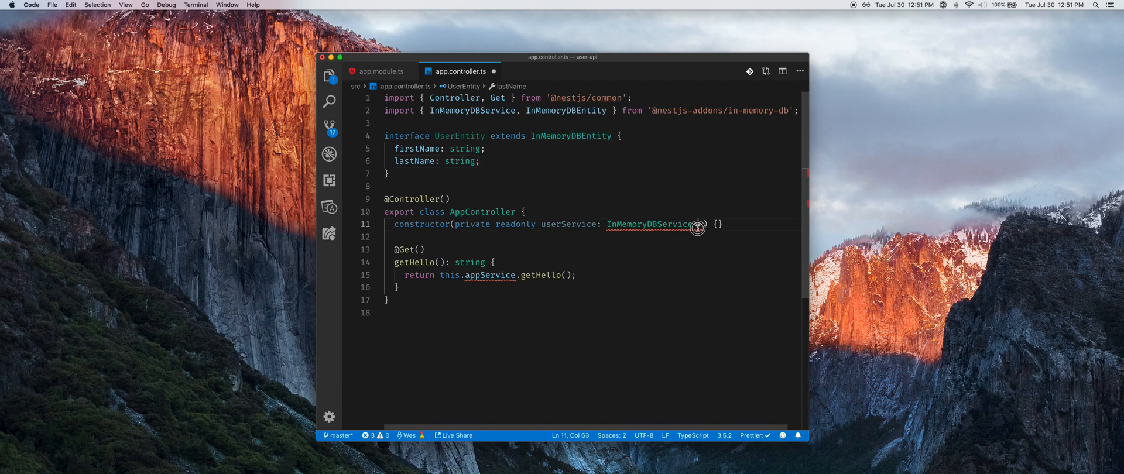
text(<UserEntity>)
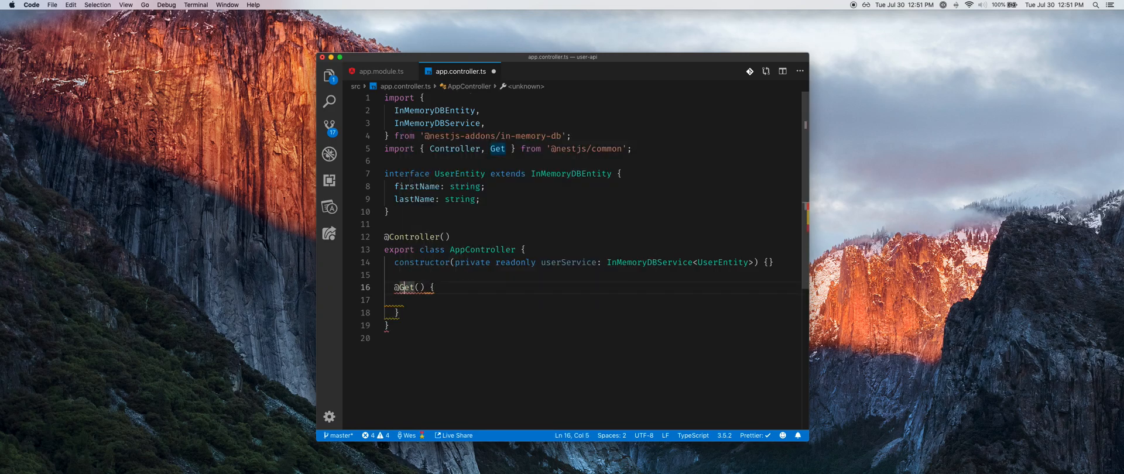
Step: Write getAllUsers on GET 'users' returning this.userService.getAll() as UserEntity[]
text('users')
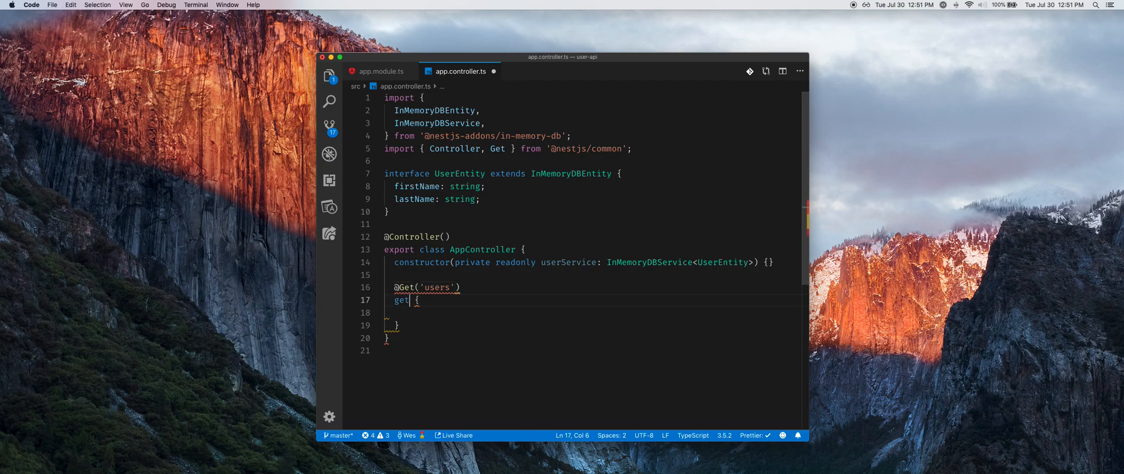
text(AllUsers())
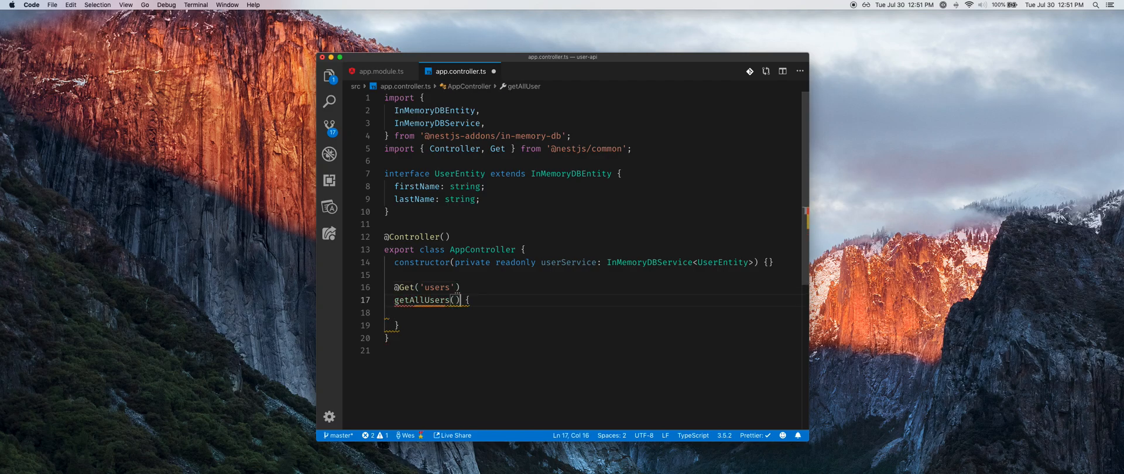
text(: UserEtn)
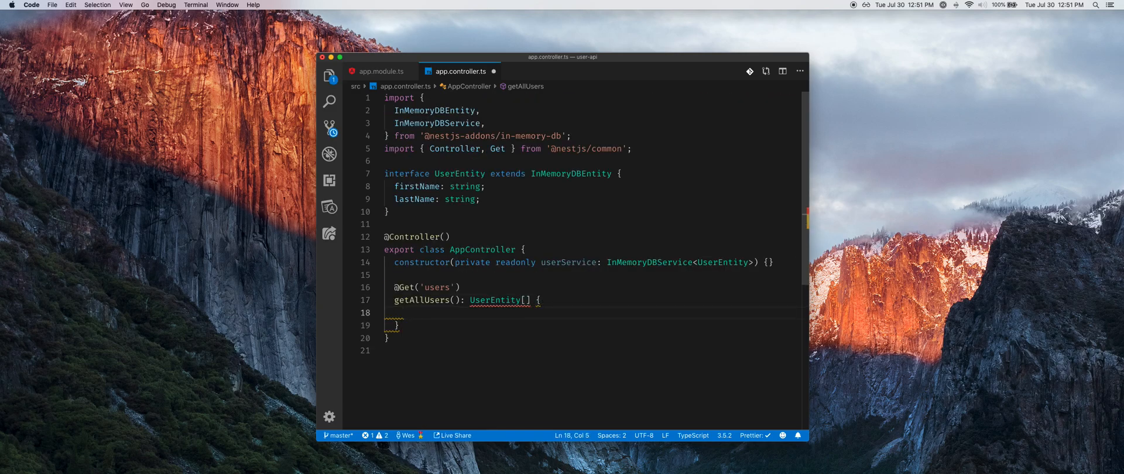
text(return this)
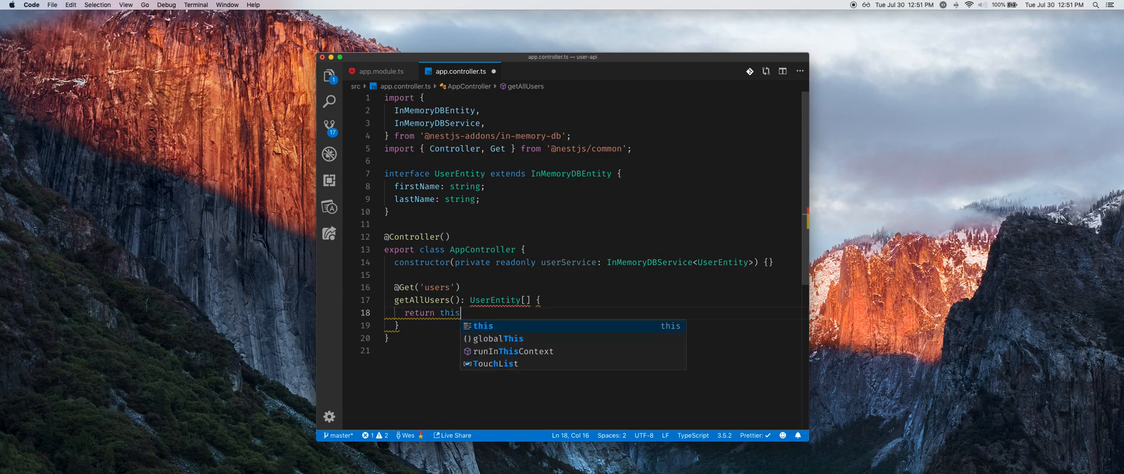
text(.userService.getAll()
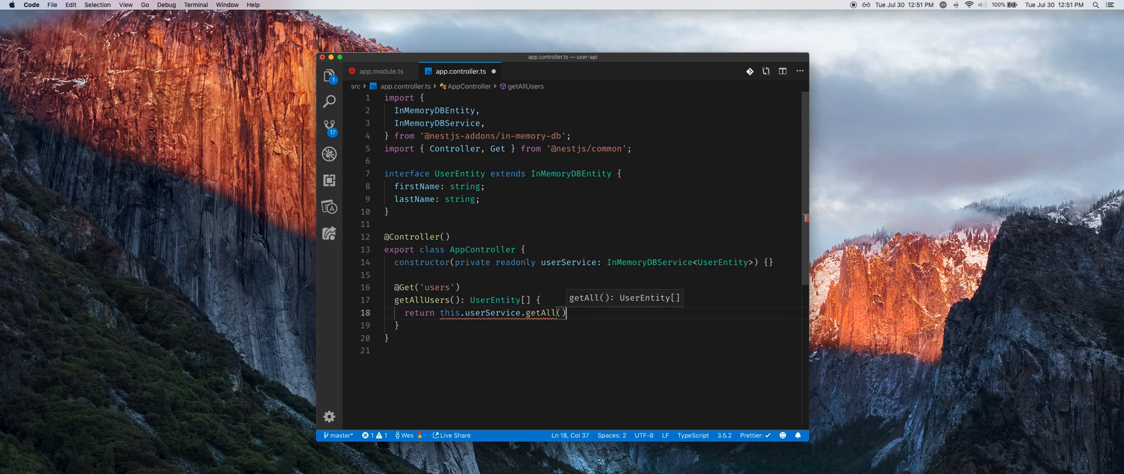
text(;)
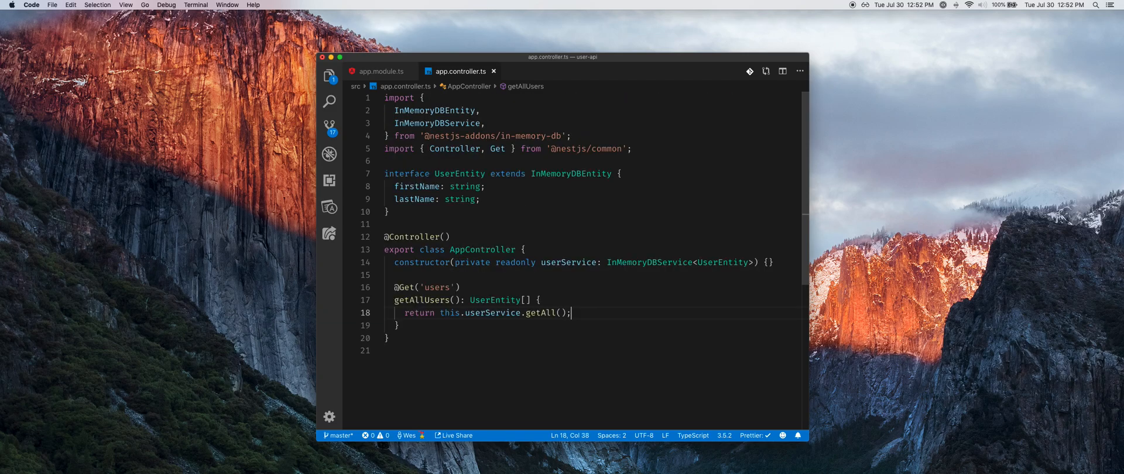
click(770, 261)
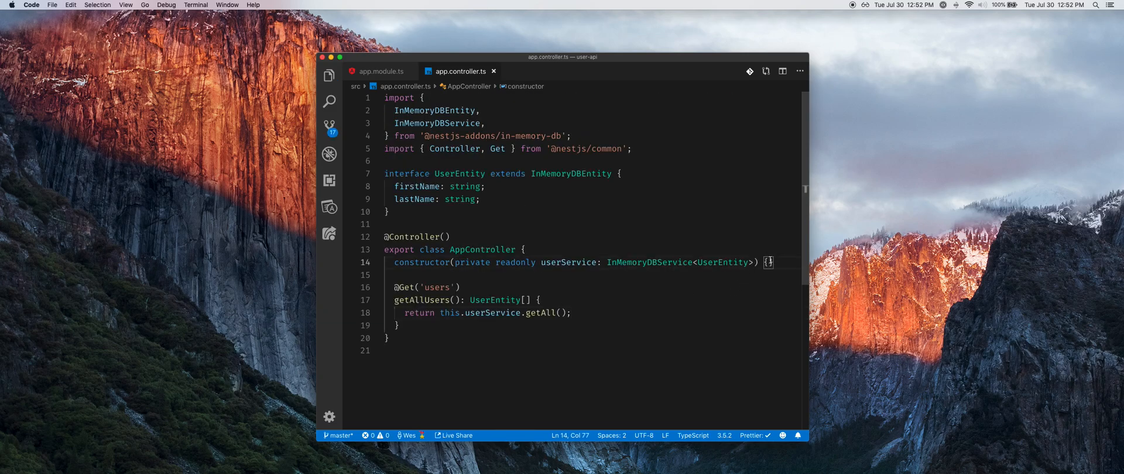
text(user)
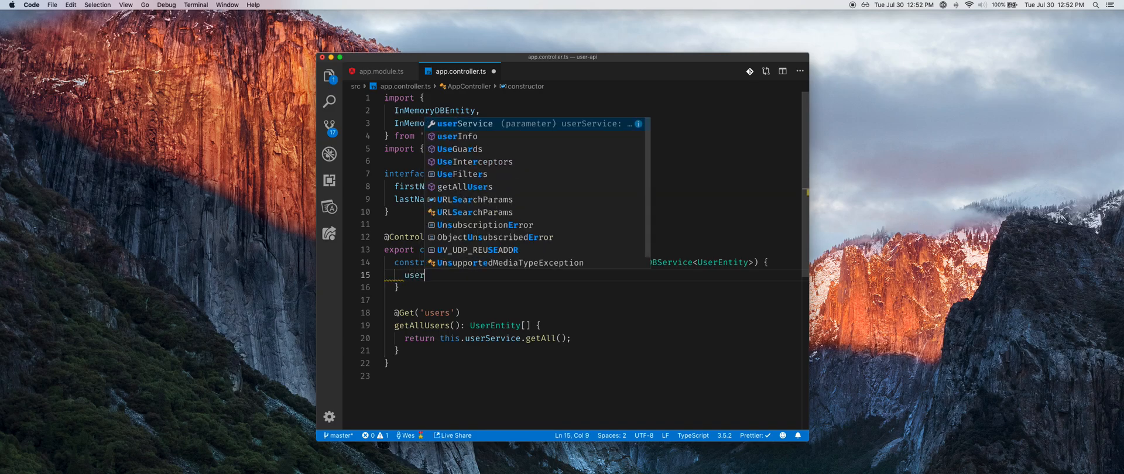
text(Service.create)
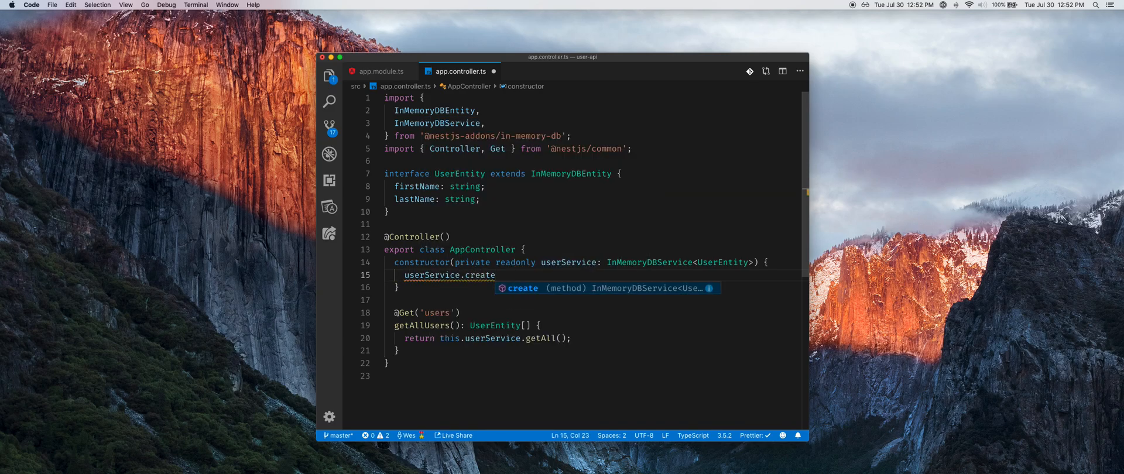
text(({}))
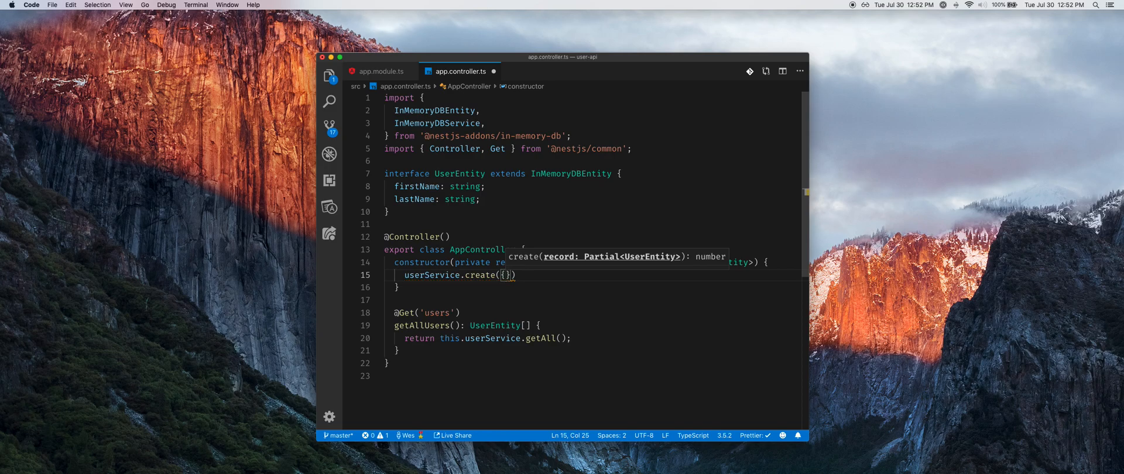
text(firstName:)
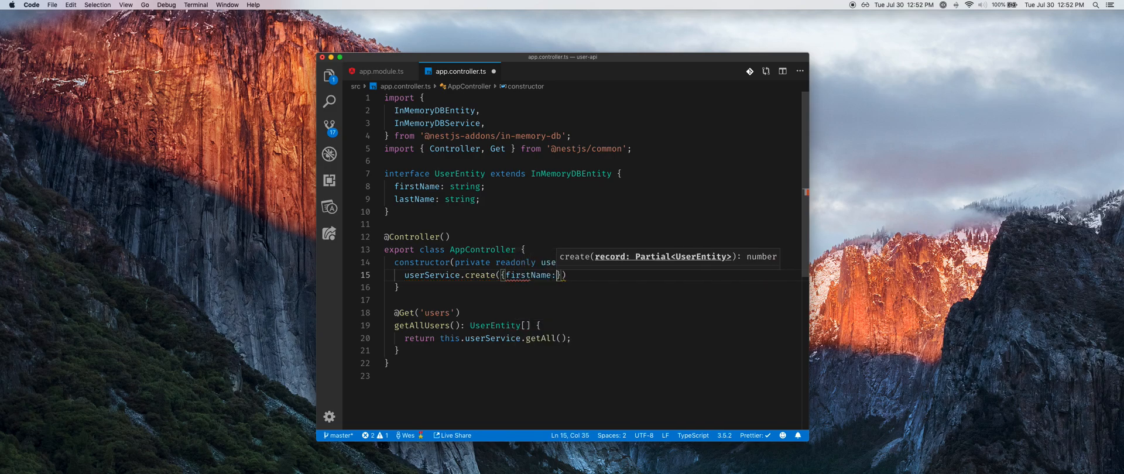
text('Wes', lastName: 'Grimes)
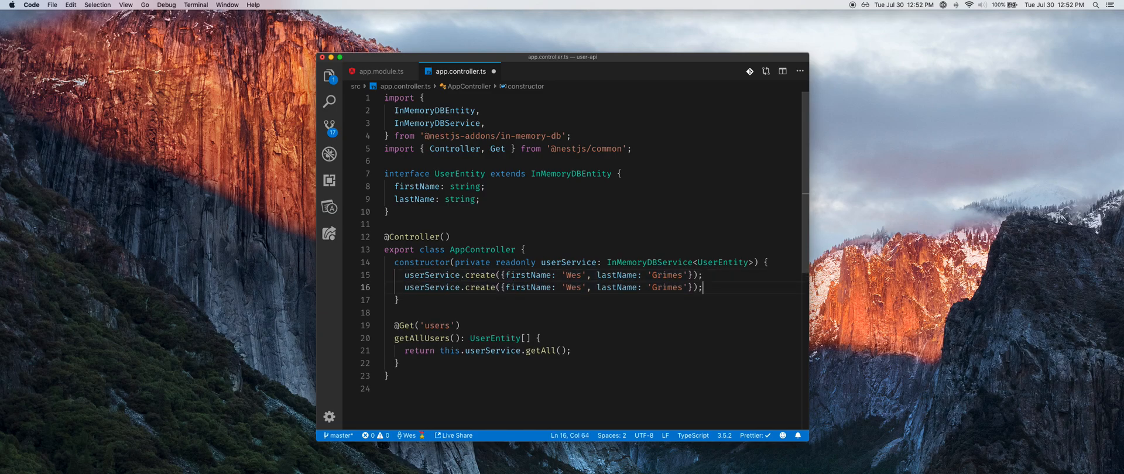
text(Some)
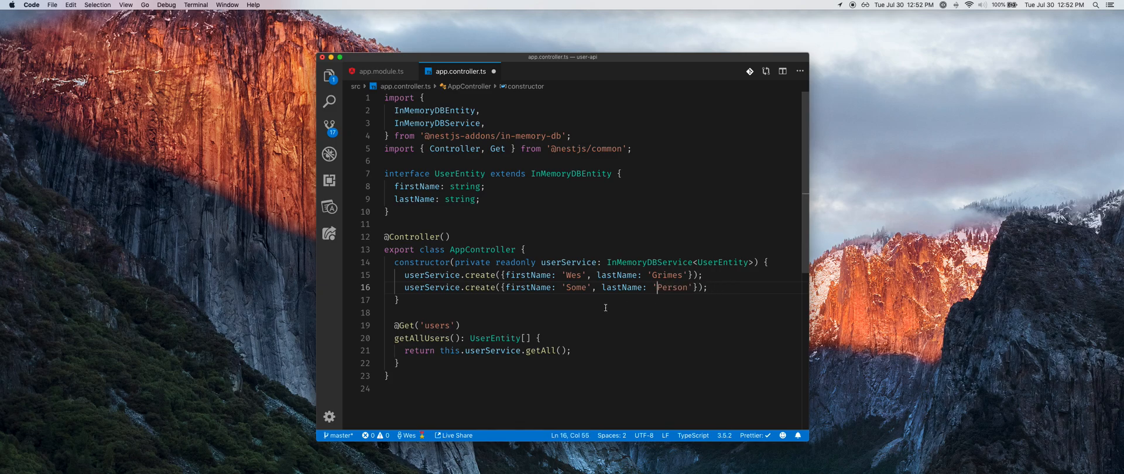
key(cmd+s)
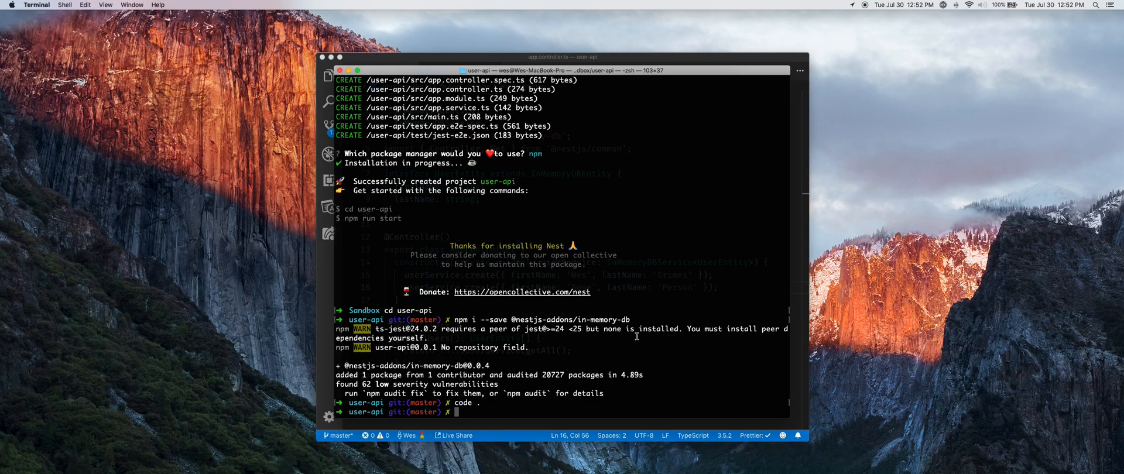
Step: Run npm run start:dev in the terminal to start the app in watch mode
text(npm run start:Dev)
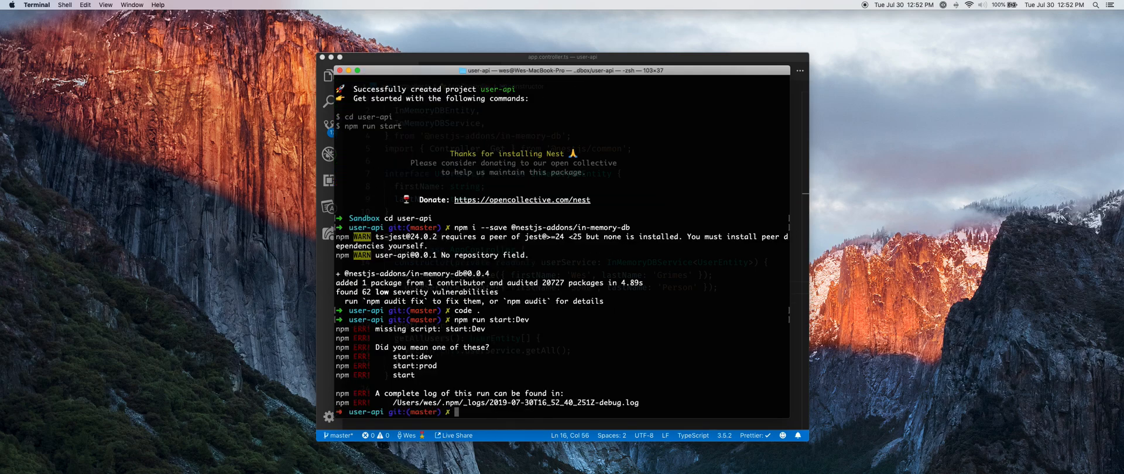
text(npm run start:dev)
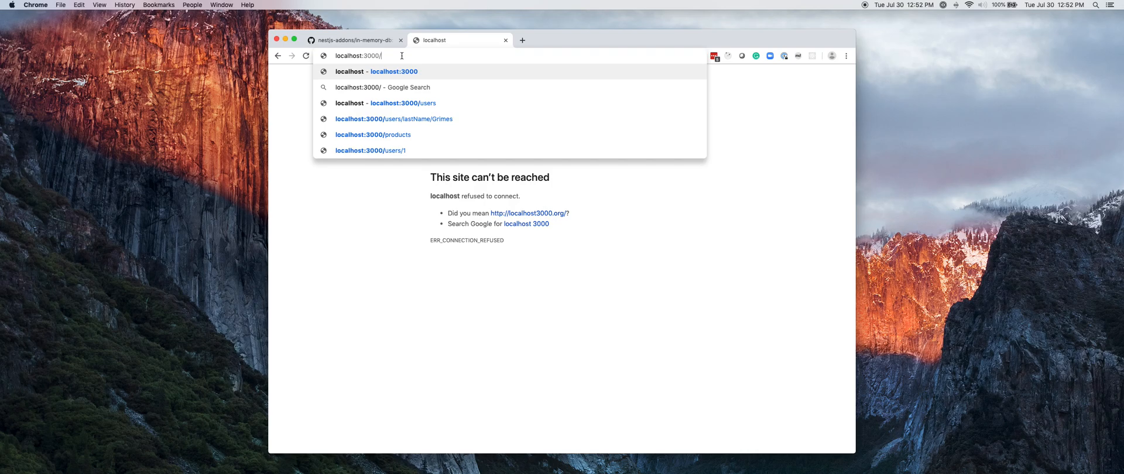
Step: Load localhost:3000/users to see both seeded users returned as JSON
click(402, 102)
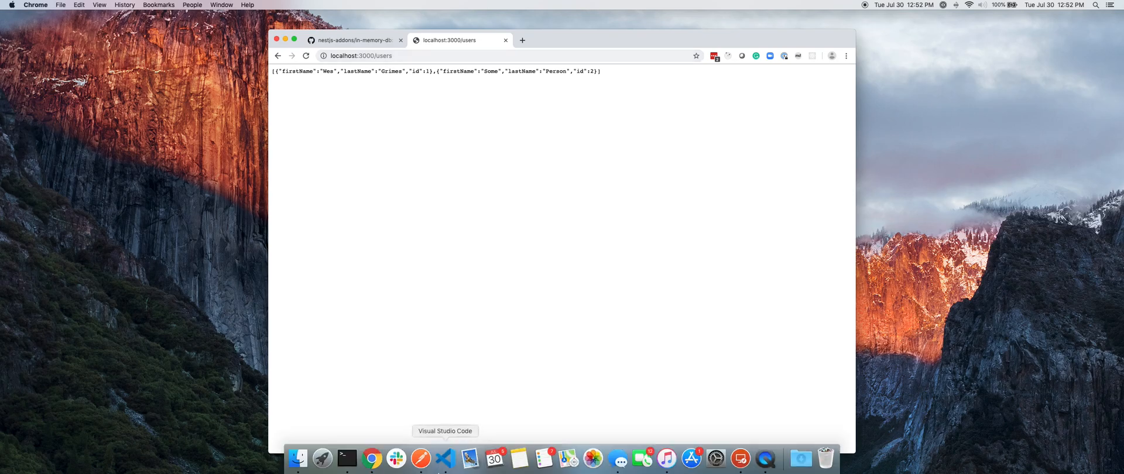
click(345, 459)
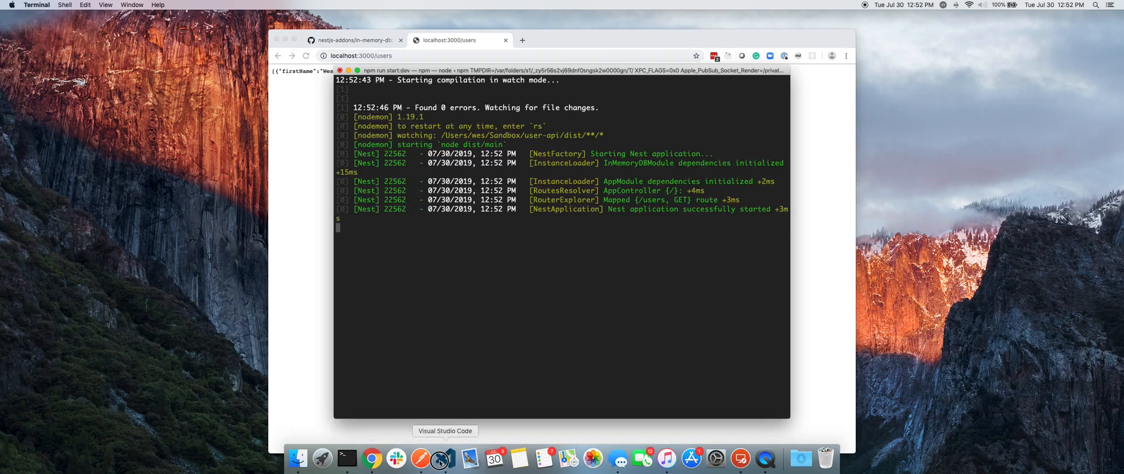
click(441, 458)
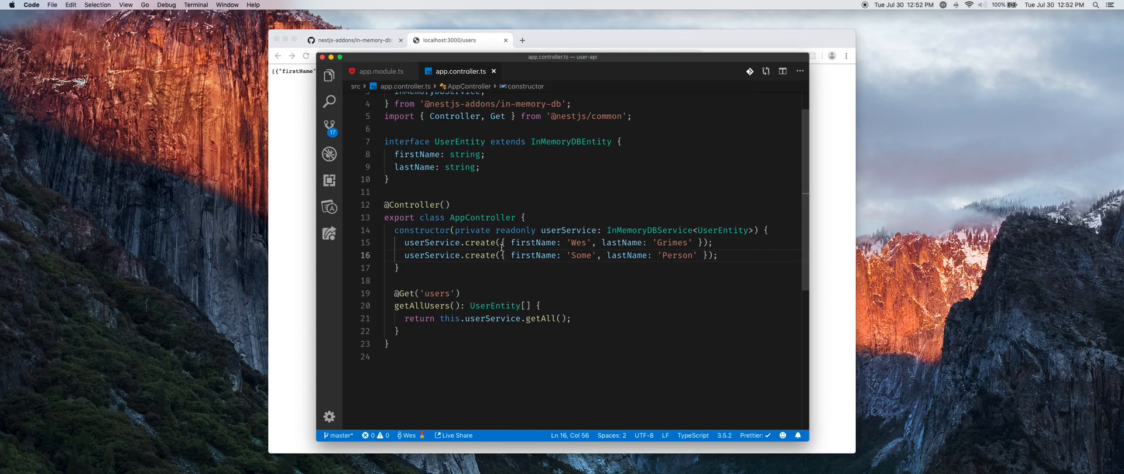
drag(393, 294, 403, 331)
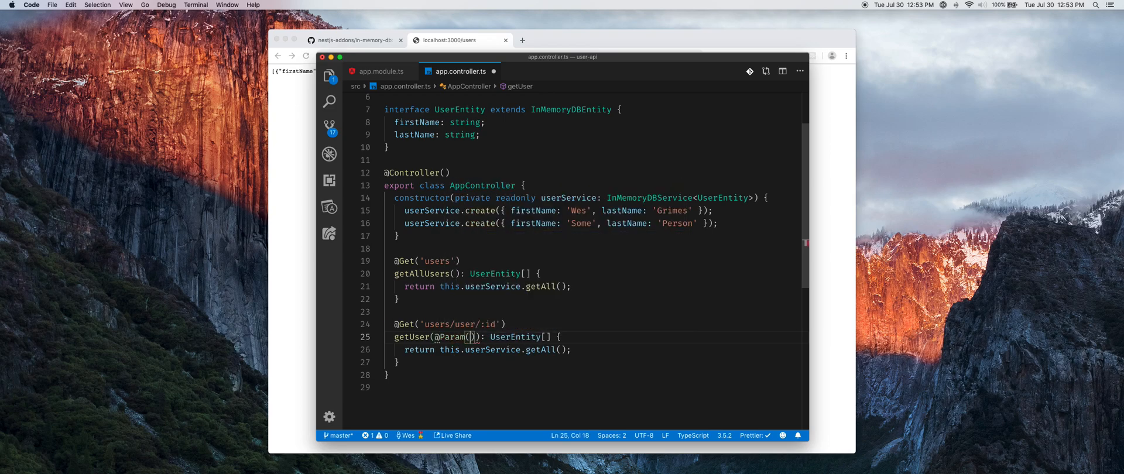
text('id') id: strin)
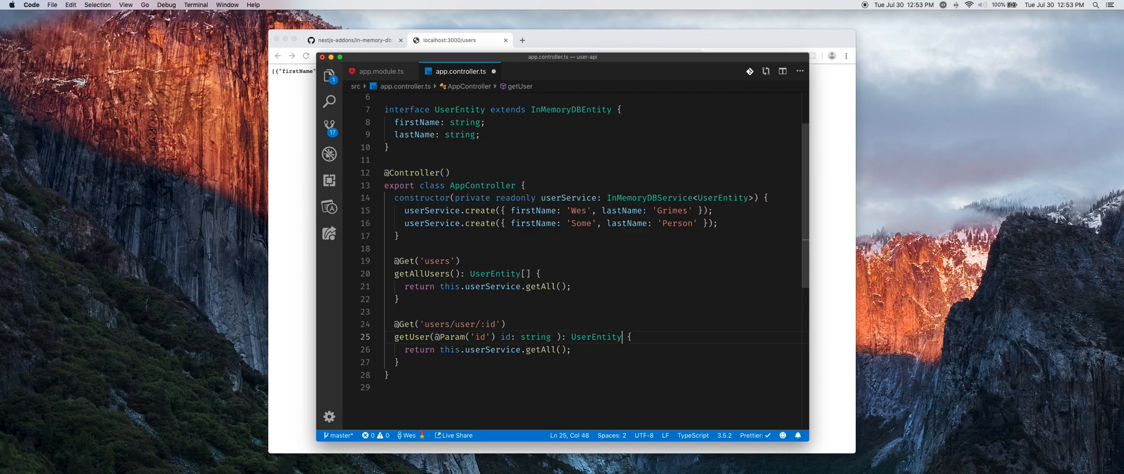
text(get)
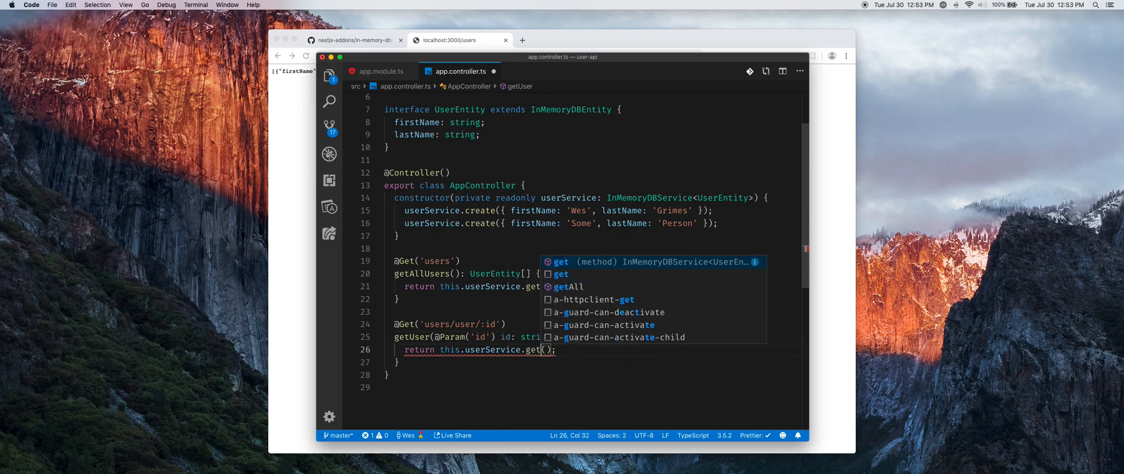
text(+id)
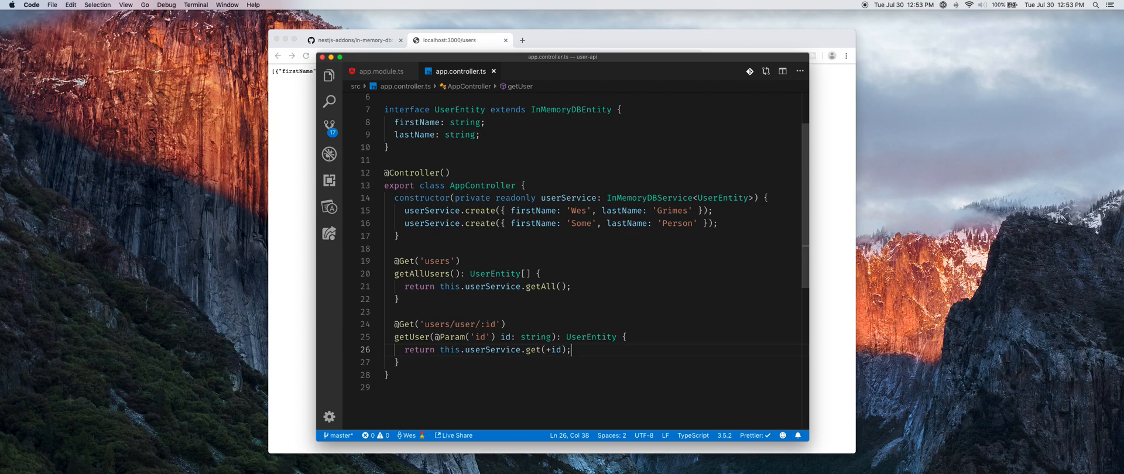
Step: Browse to localhost:3000/users/user/1 to get Wes's record, then return to the controller
click(459, 39)
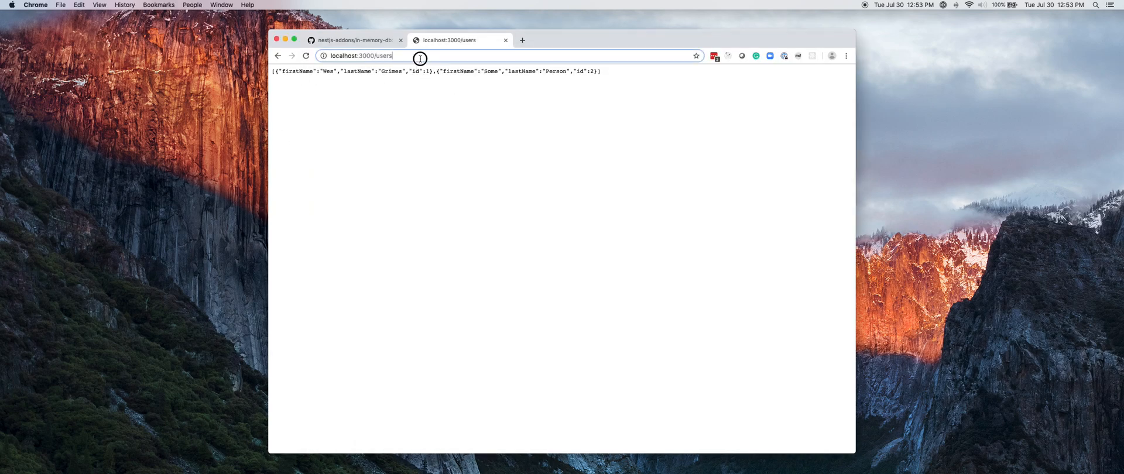
text(/i)
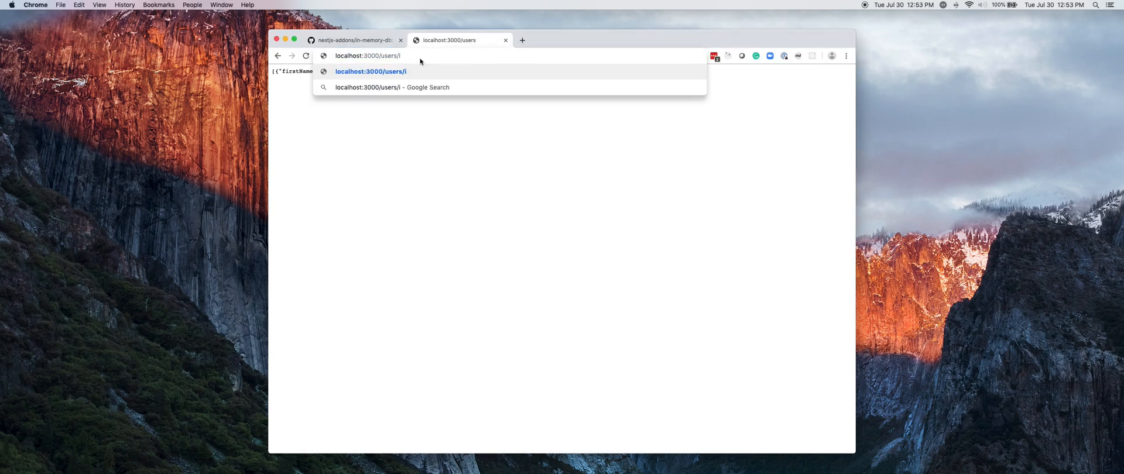
key(Enter)
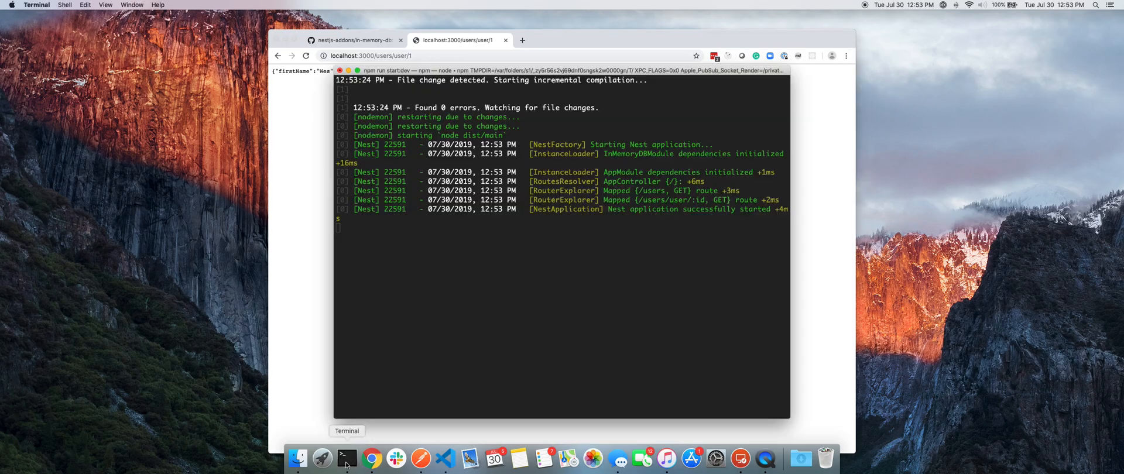
mouse_move(441, 458)
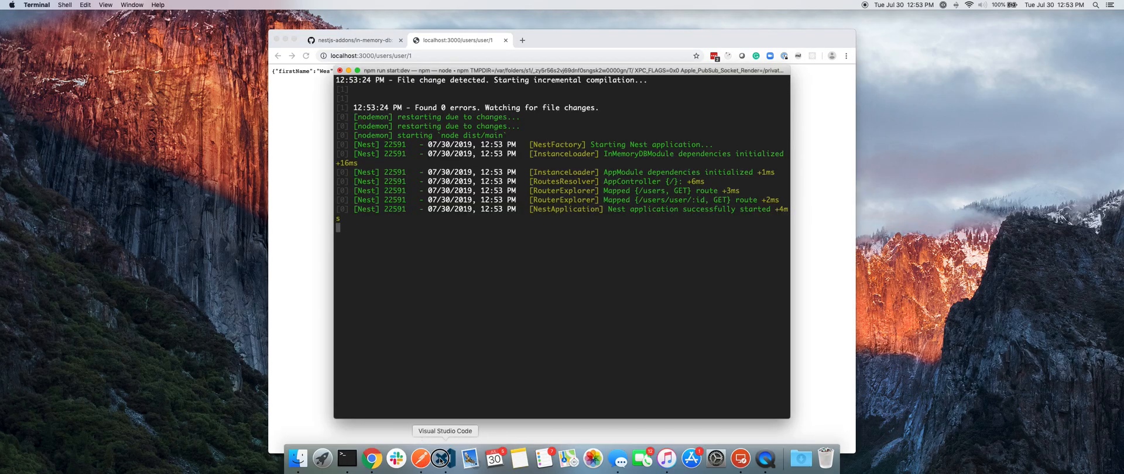
click(445, 458)
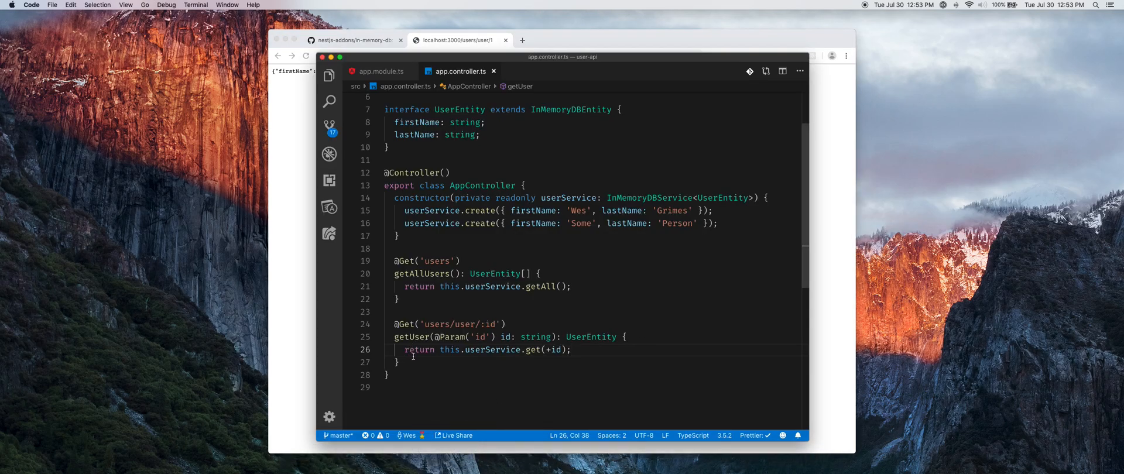
drag(393, 324, 400, 361)
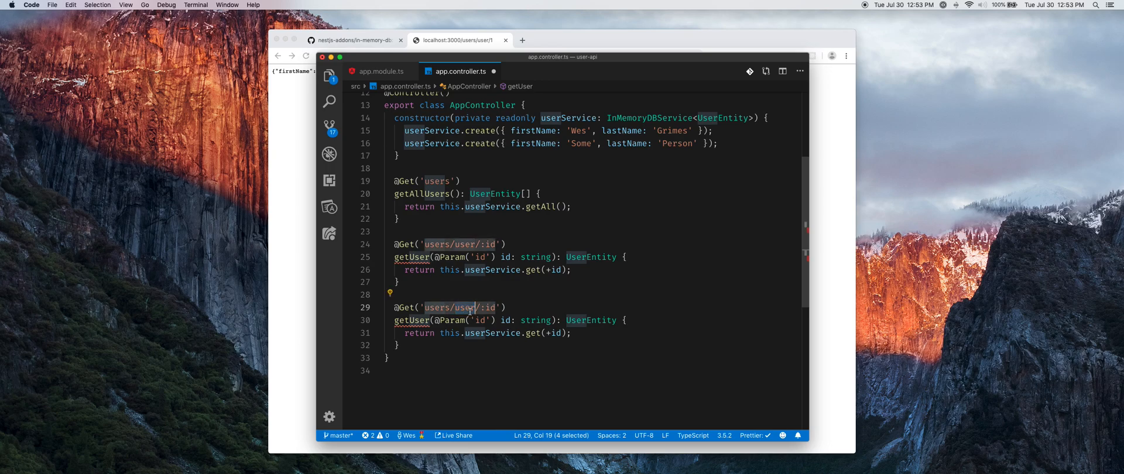
text(lastName)
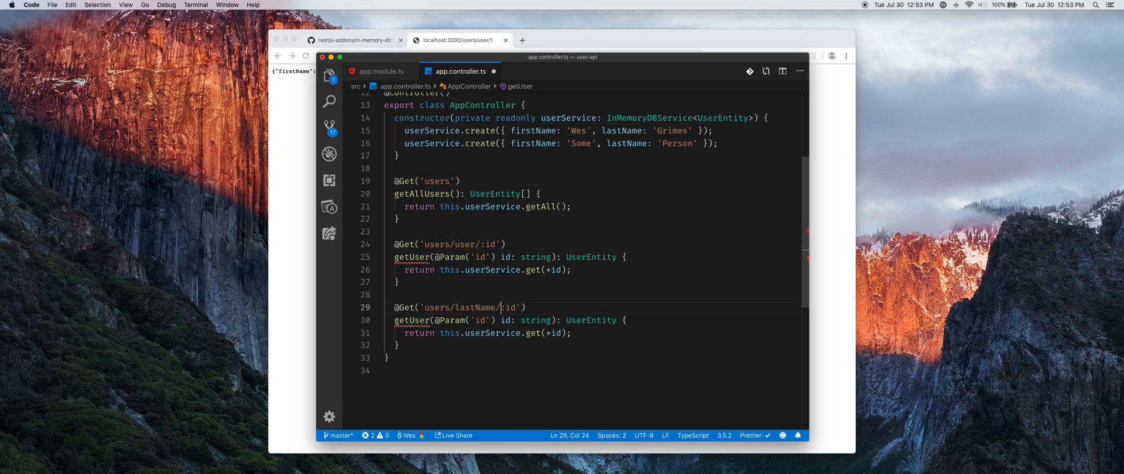
text(la)
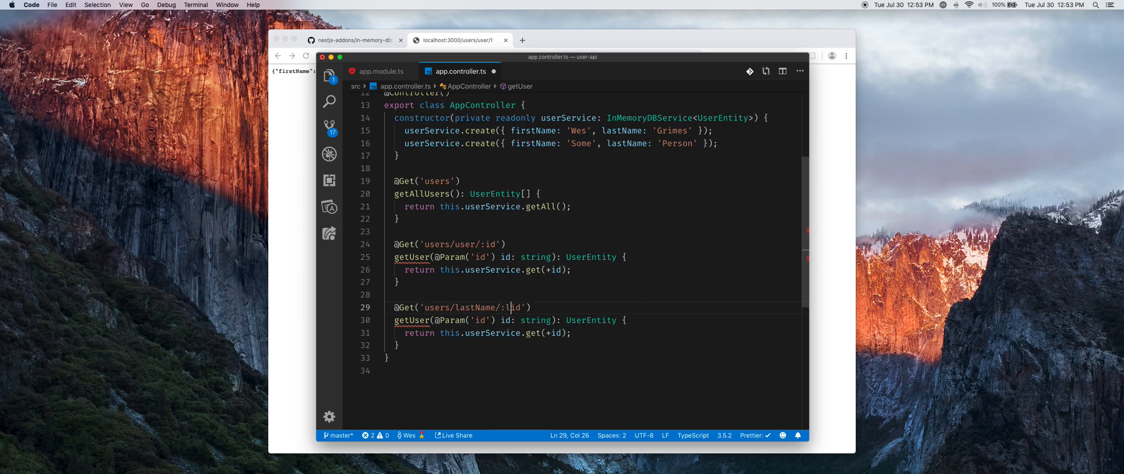
text(astName)
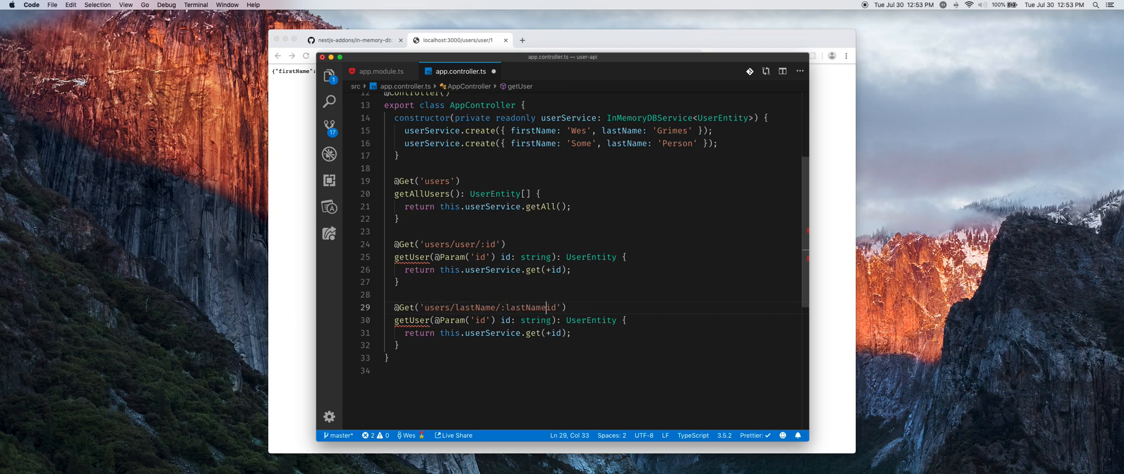
double_click(480, 320)
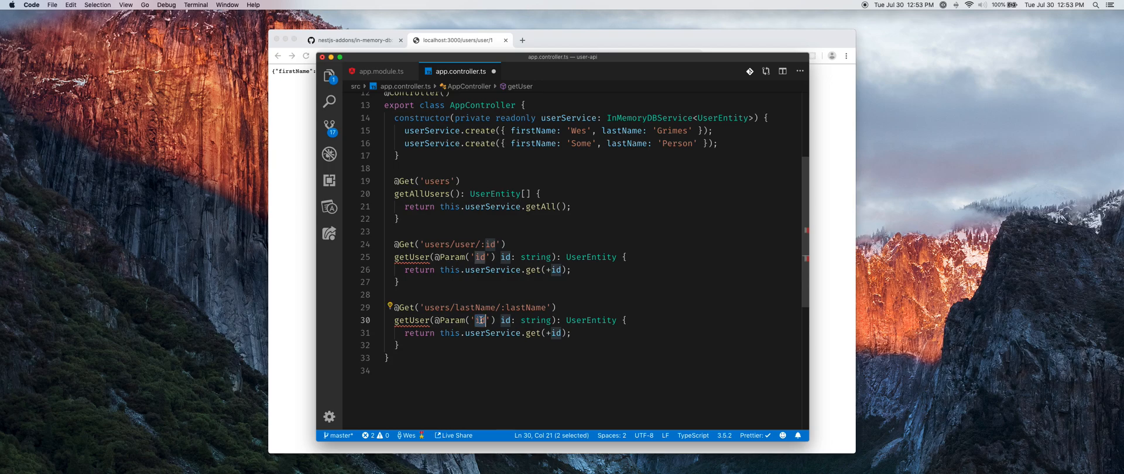
text(lastName)
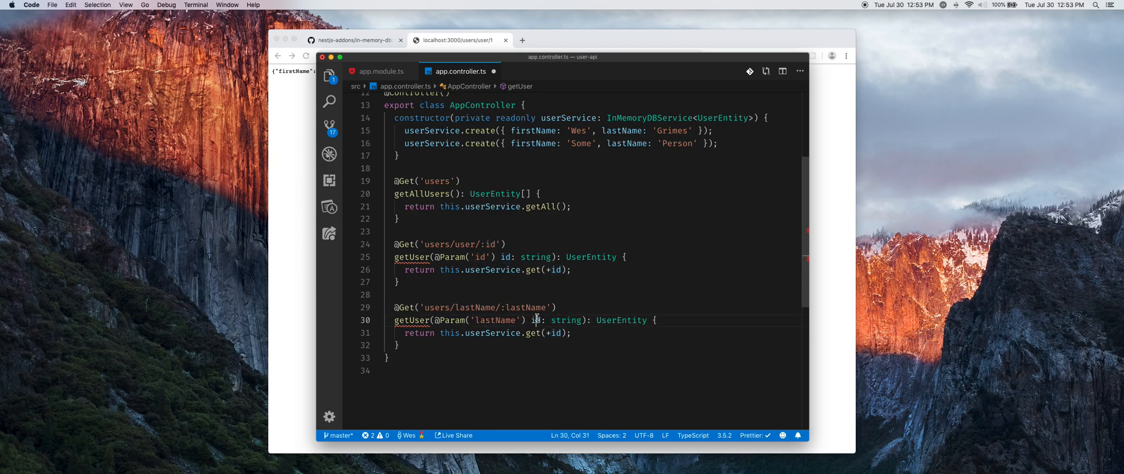
text(lastName)
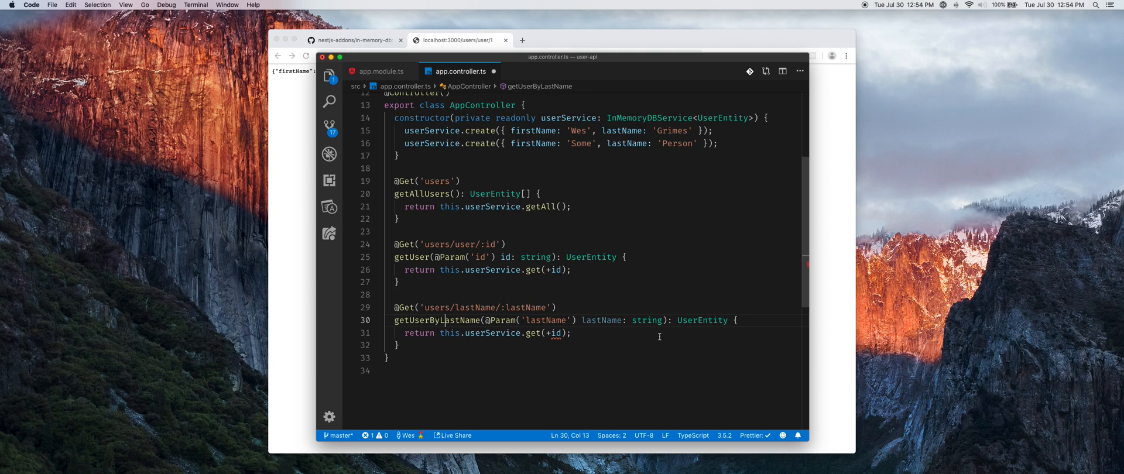
Step: Return this.userService.query(record => record.lastName === lastName) as UserEntity[]
text(return this.userService.query()
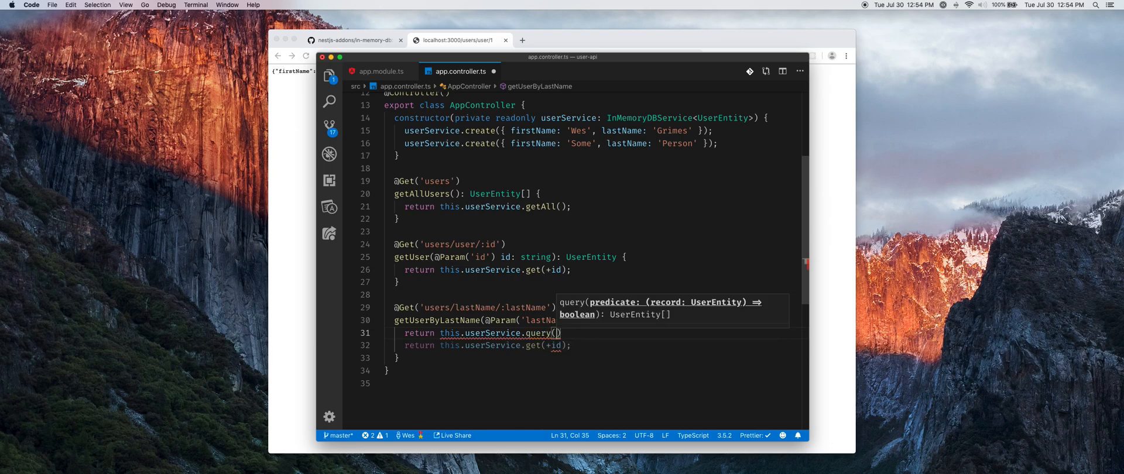
text(record => r)
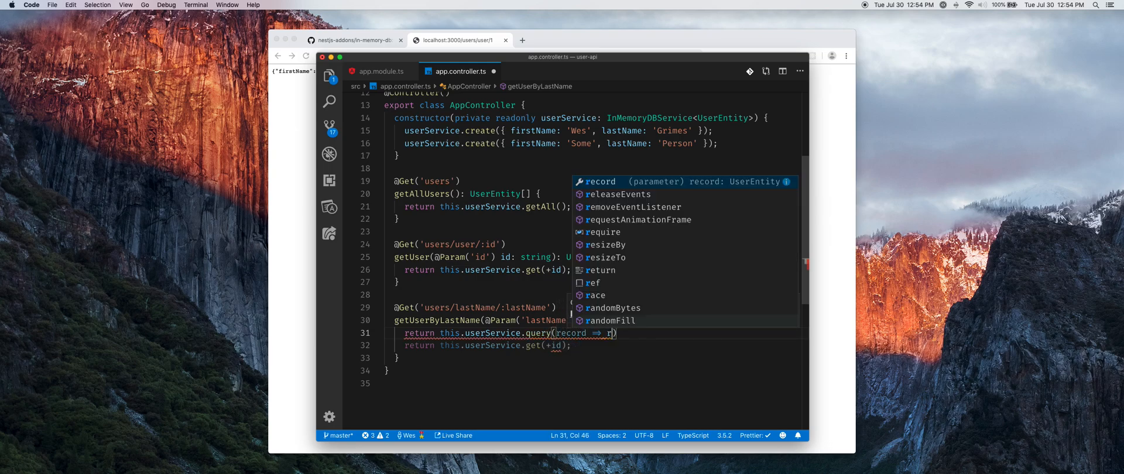
text(ecord.lastName === lastName)
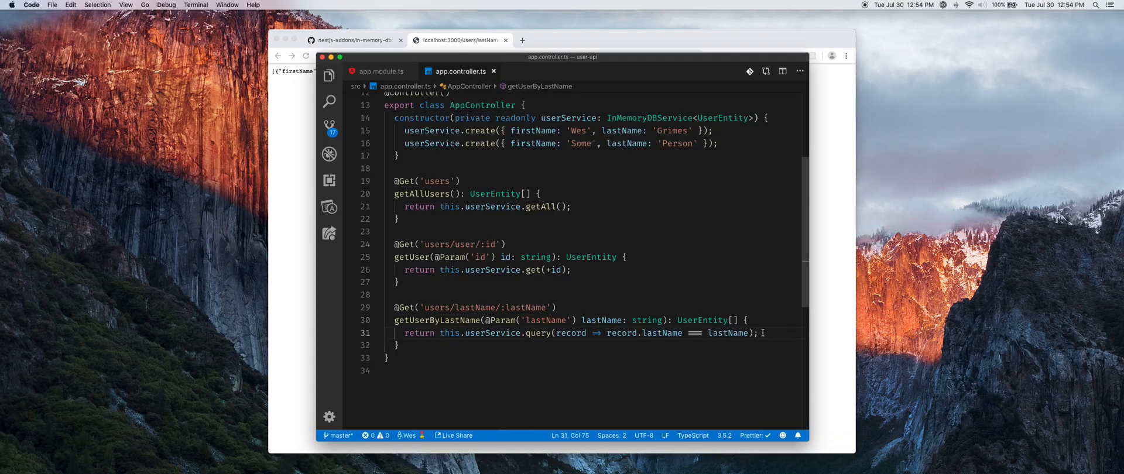
text(@D)
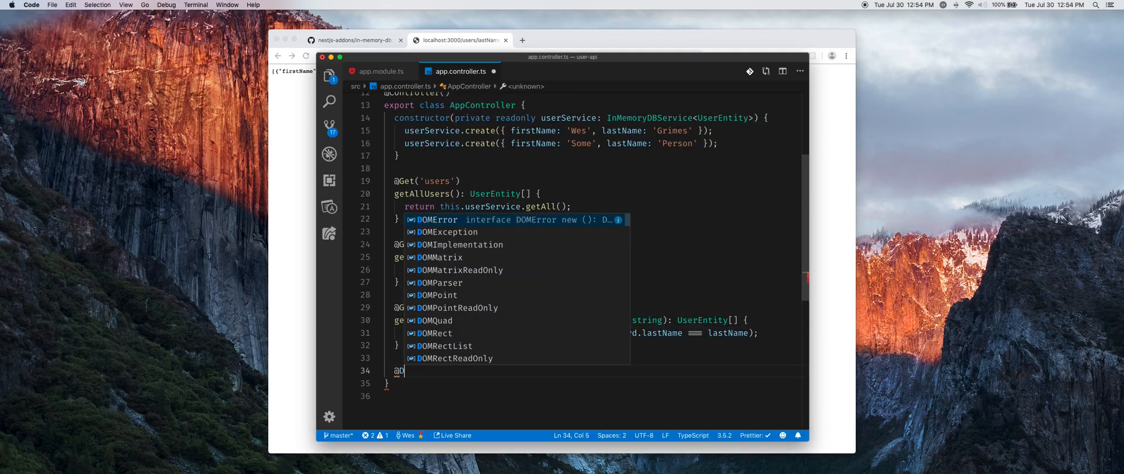
text(elete())
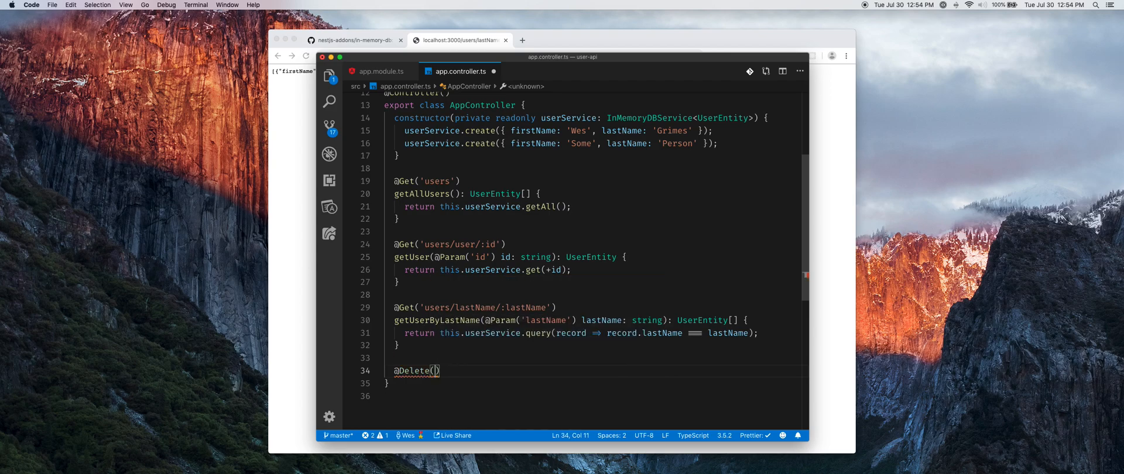
text('users/')
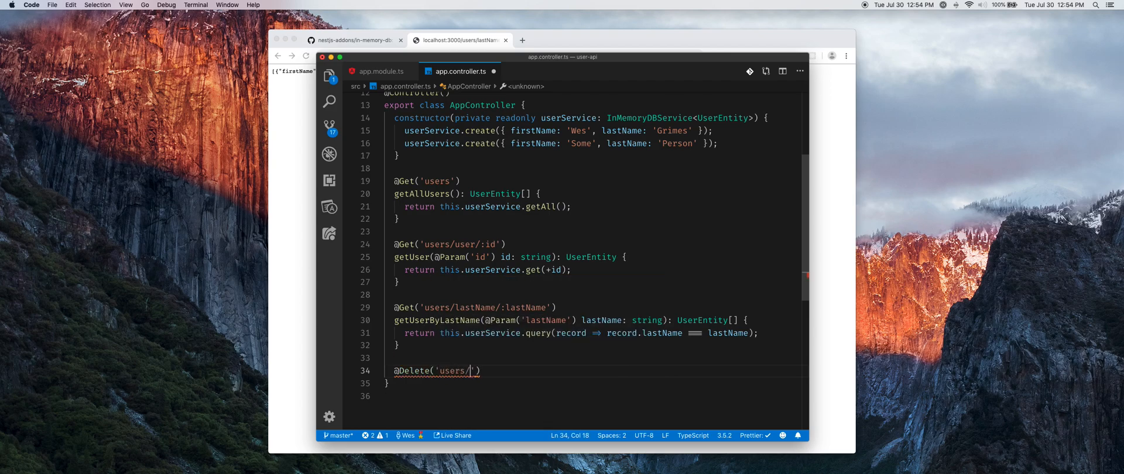
text(user:)
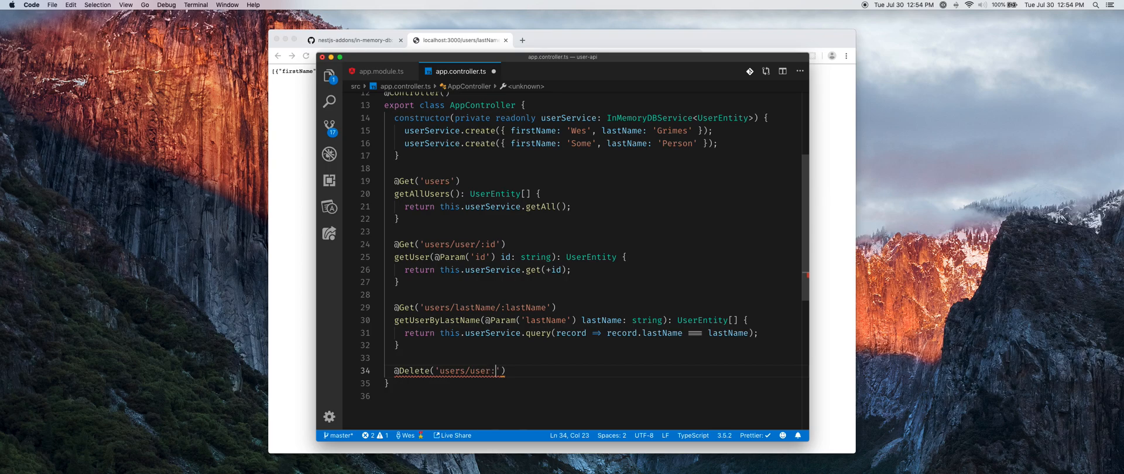
text(id)
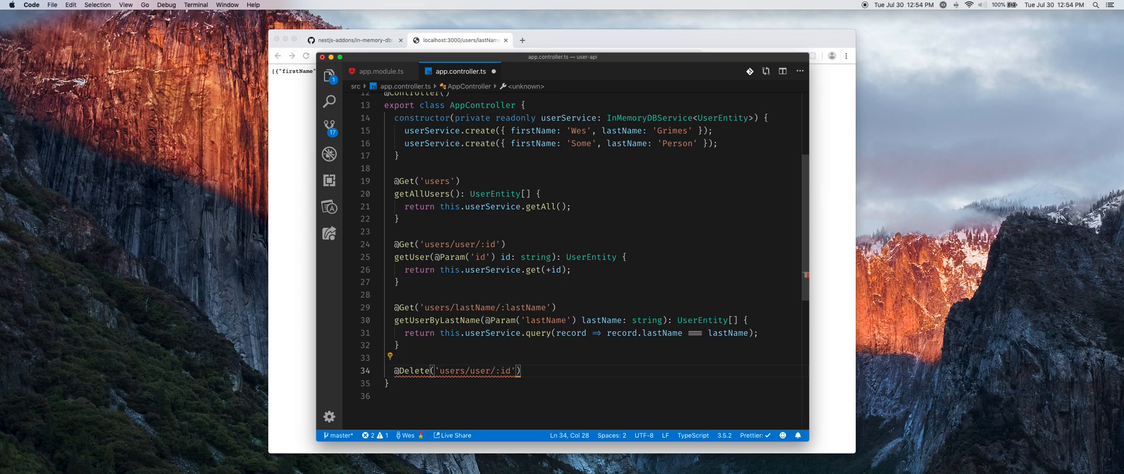
text(delete)
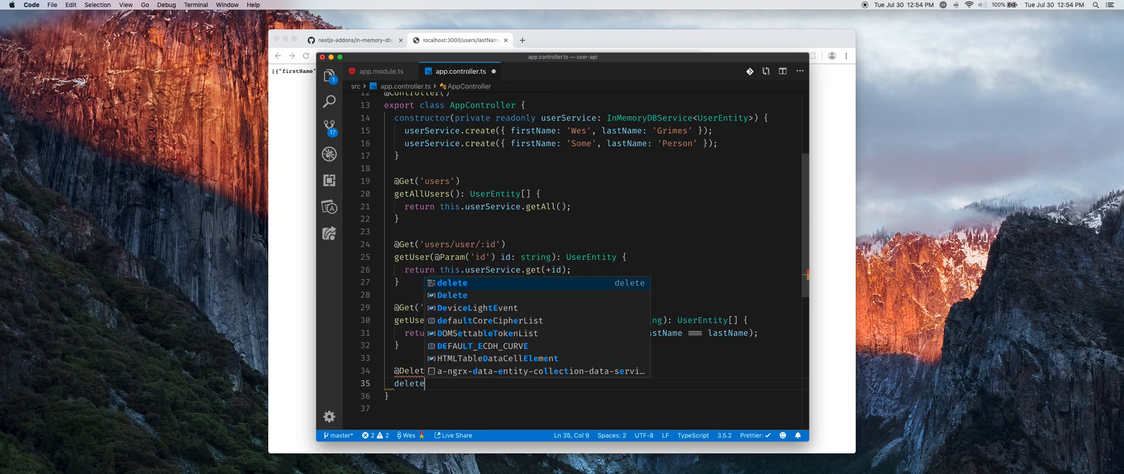
text(User(@Param('id') id: string) {)
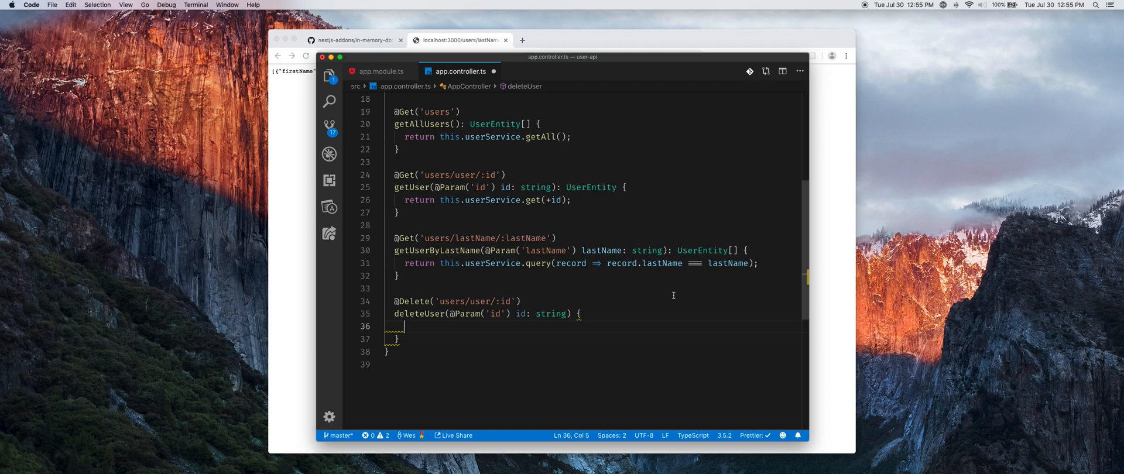
Step: Make deleteUser return this.userService.delete(+id), then bring up Postman
text(return)
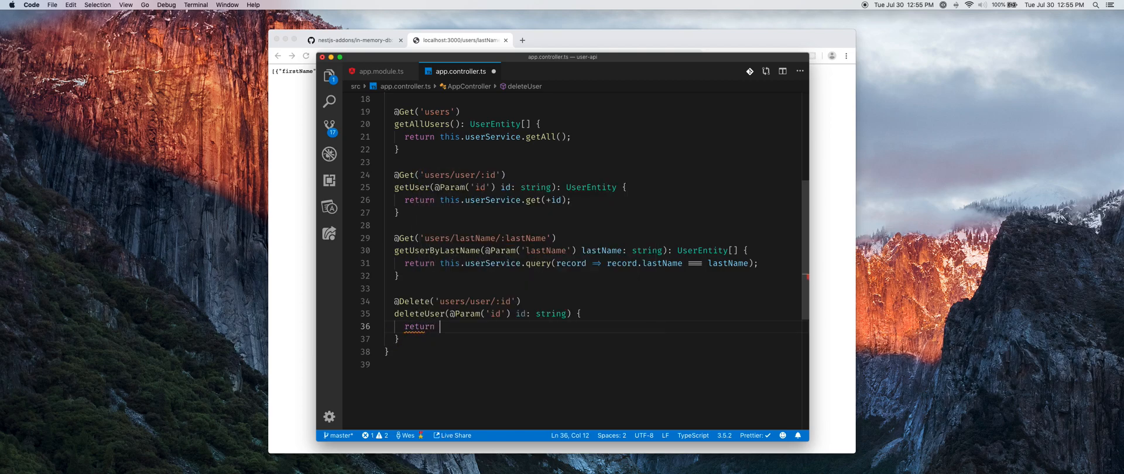
text(this.)
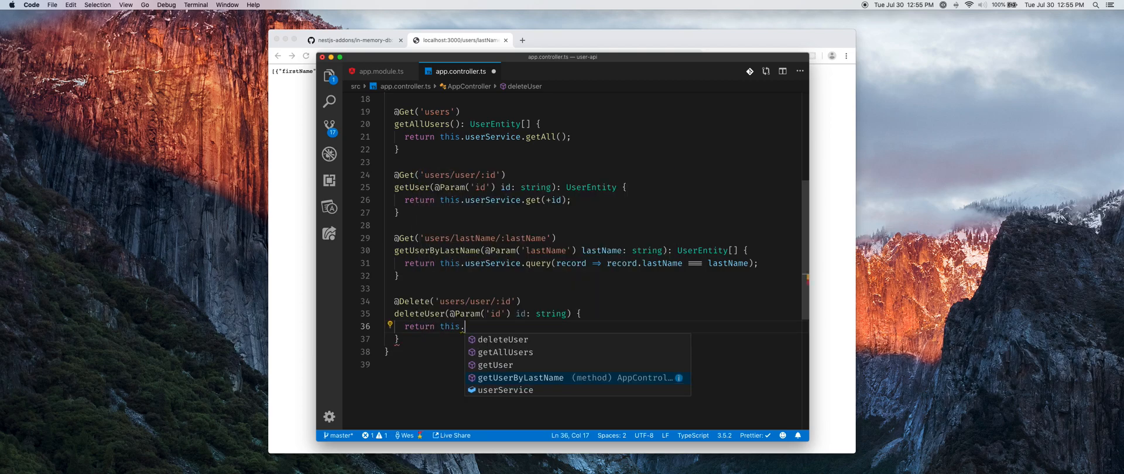
text(deleteUse)
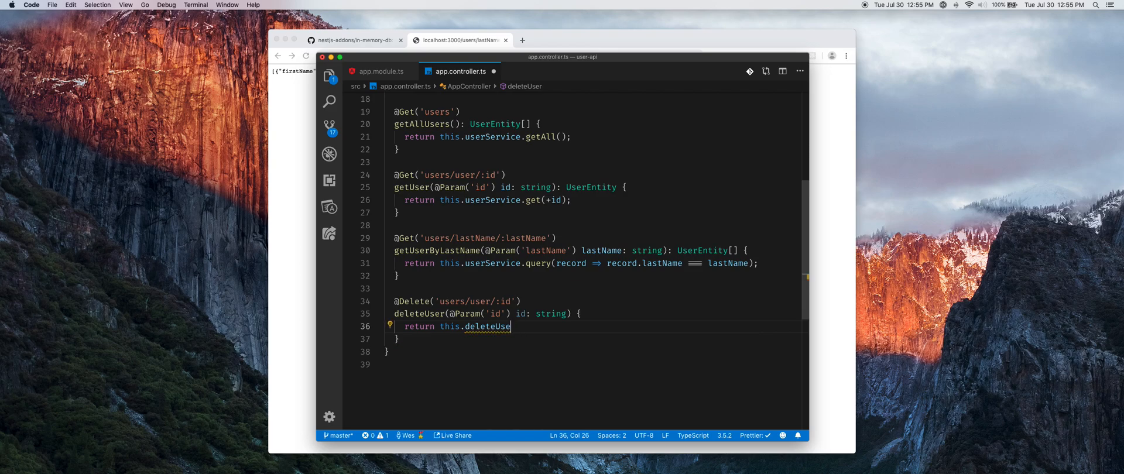
text(uys)
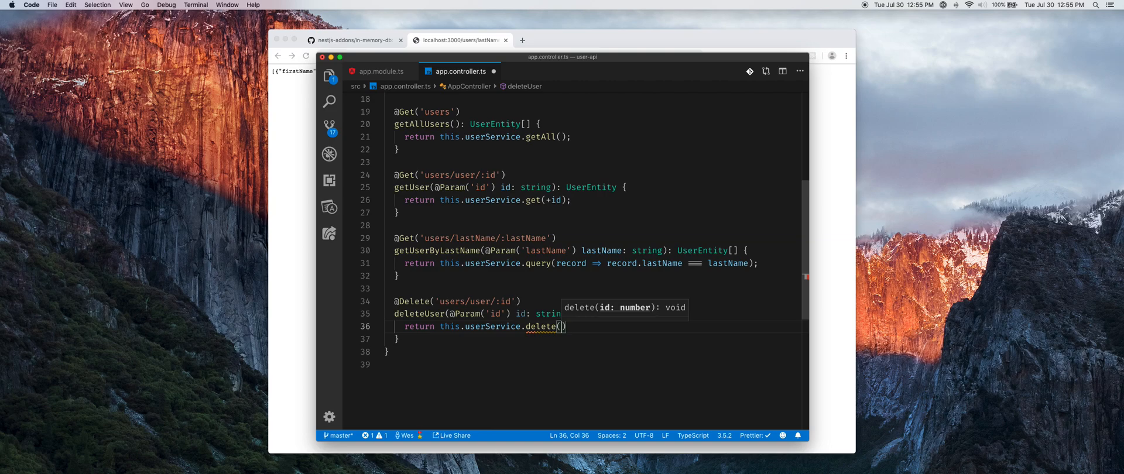
text(+id)
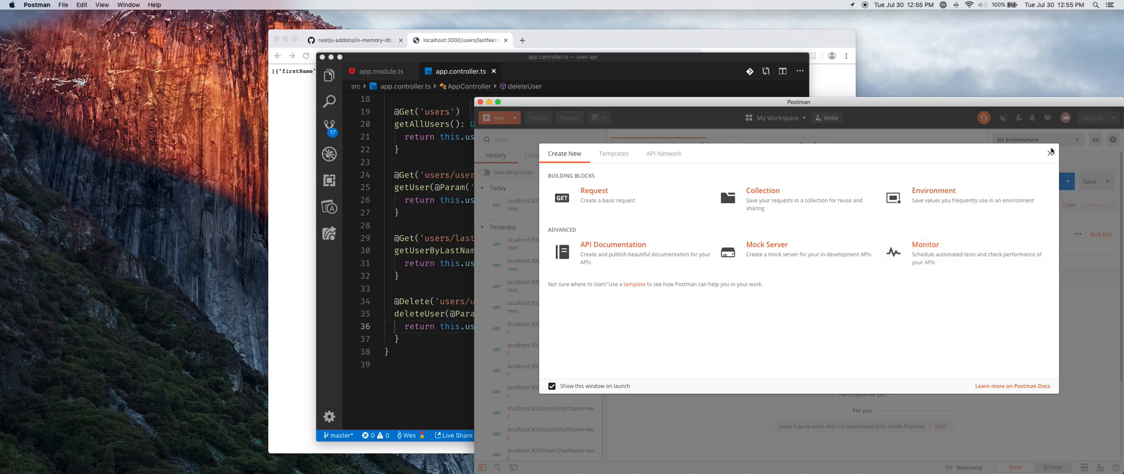
Step: Send DELETE localhost:3000/users/user/1 from Postman and get 200 OK
click(1050, 152)
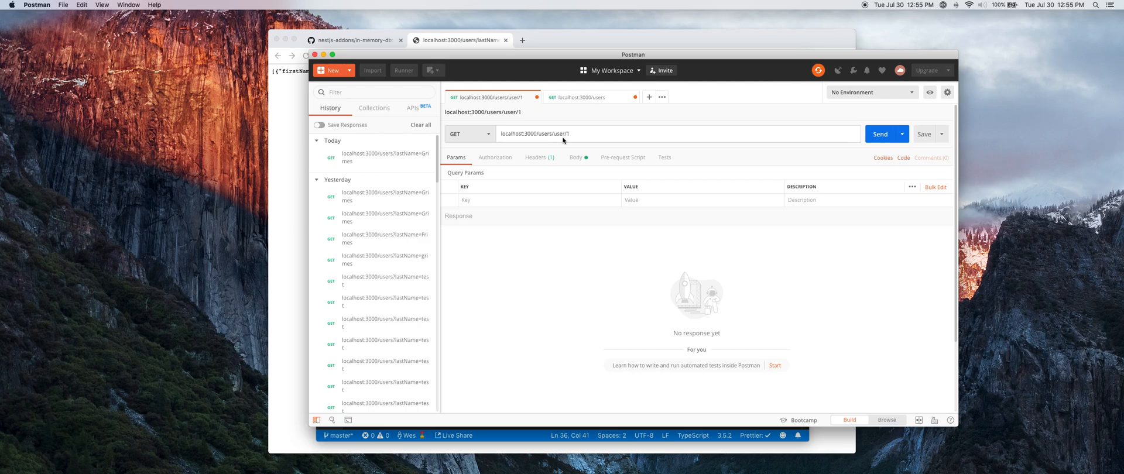
click(466, 134)
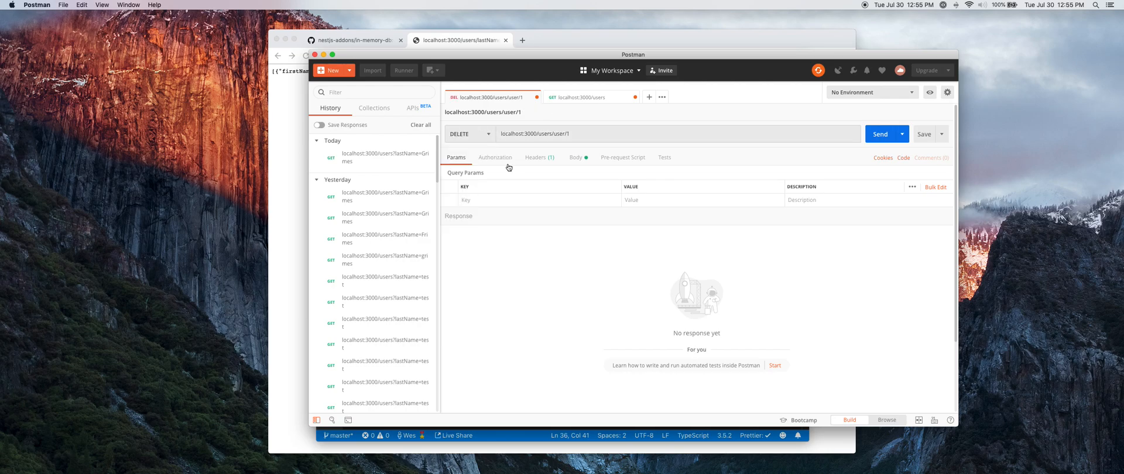
click(878, 134)
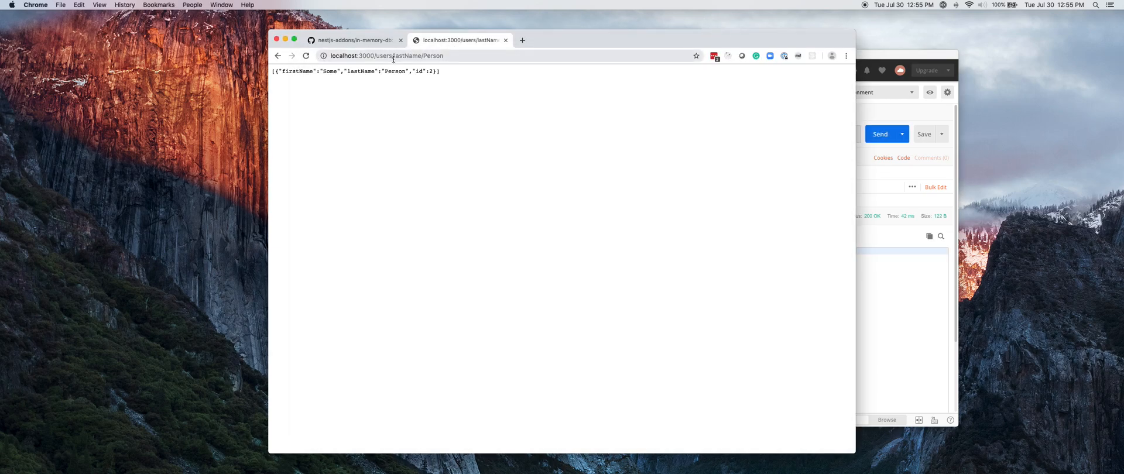
Step: Verify users/lastName/Person and users/ both return empty arrays after the delete
click(306, 55)
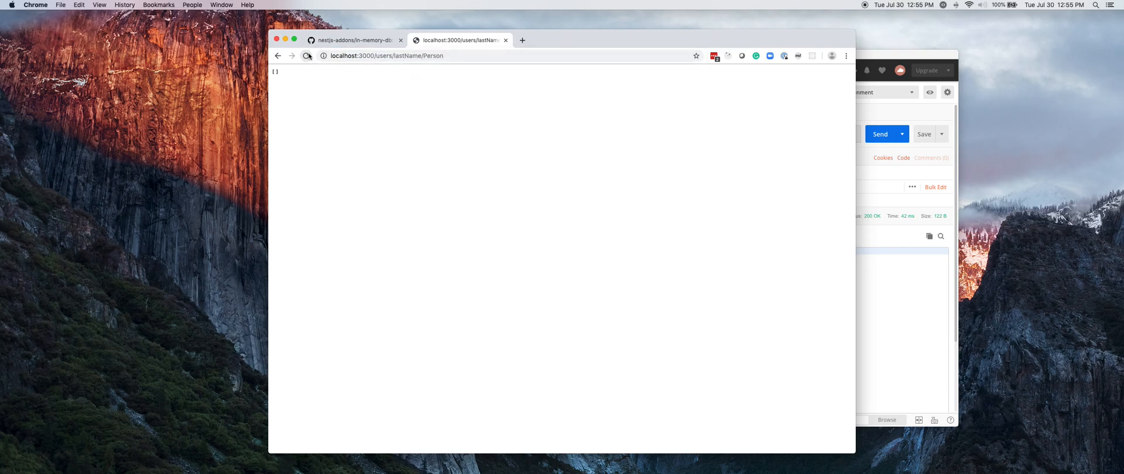
double_click(433, 56)
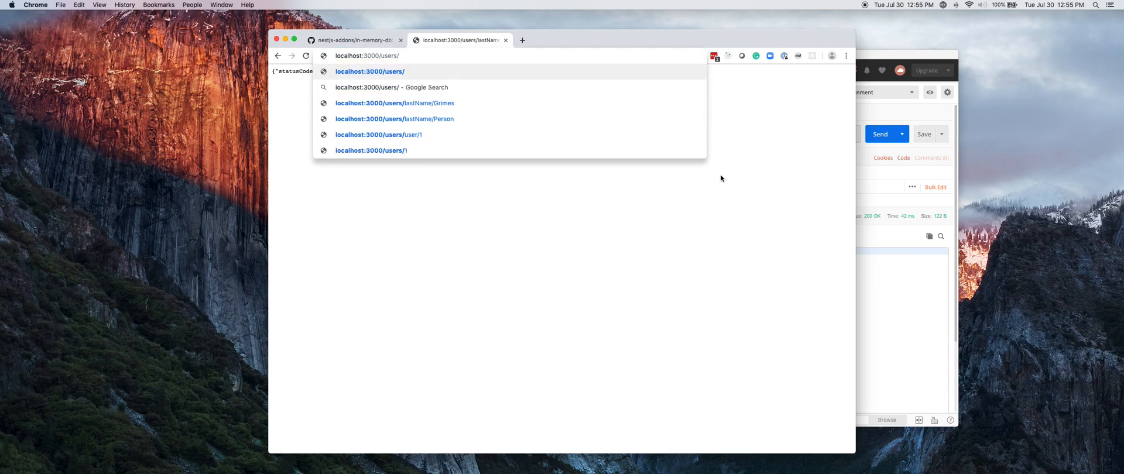
click(369, 71)
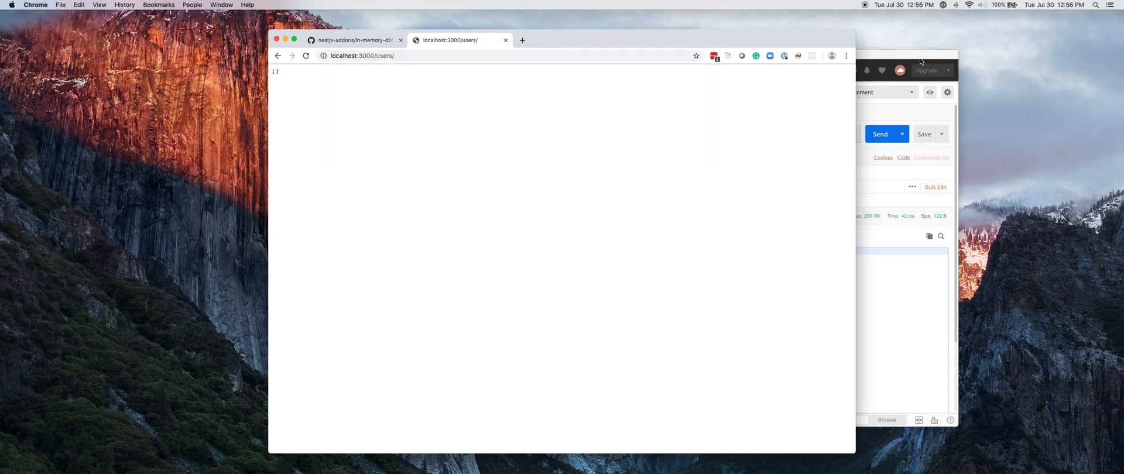
click(633, 54)
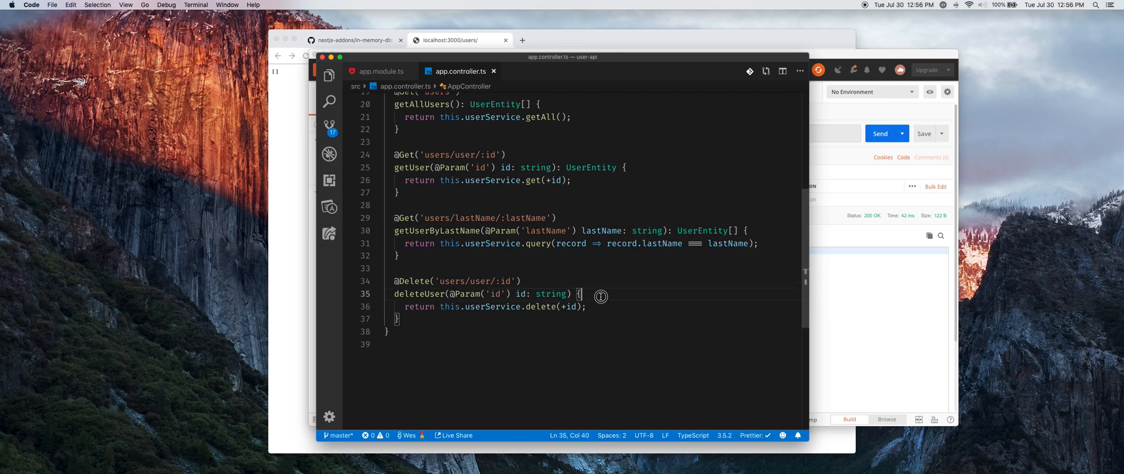
text(this.user)
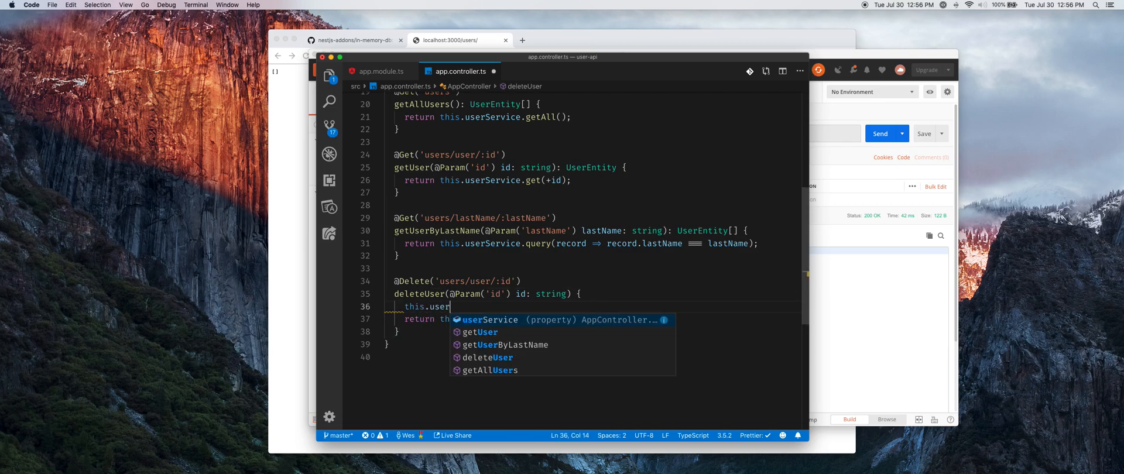
text(Service.update()
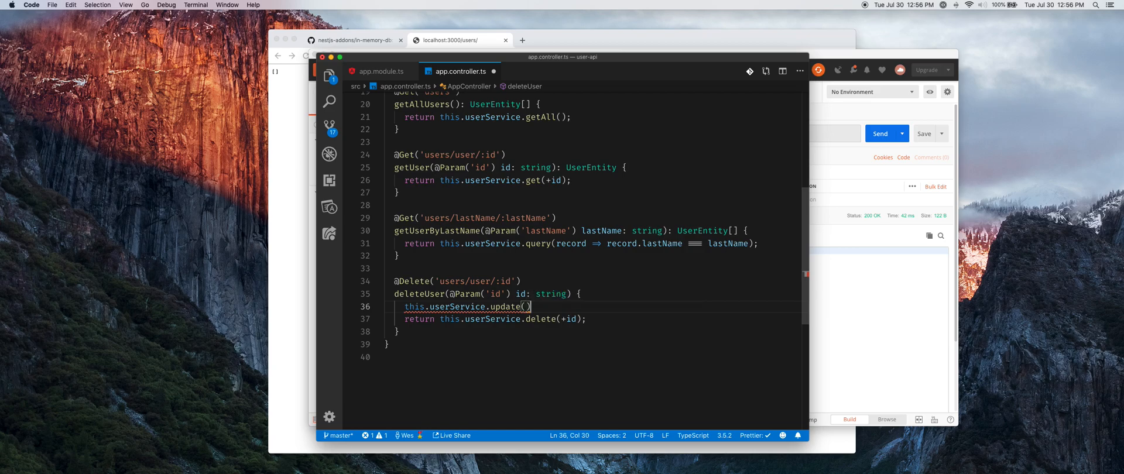
key(Backspace)
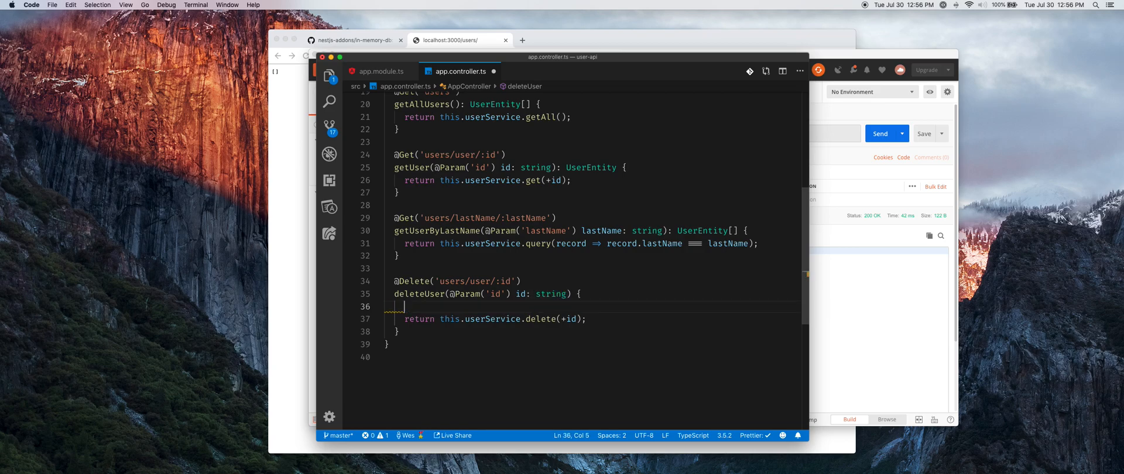